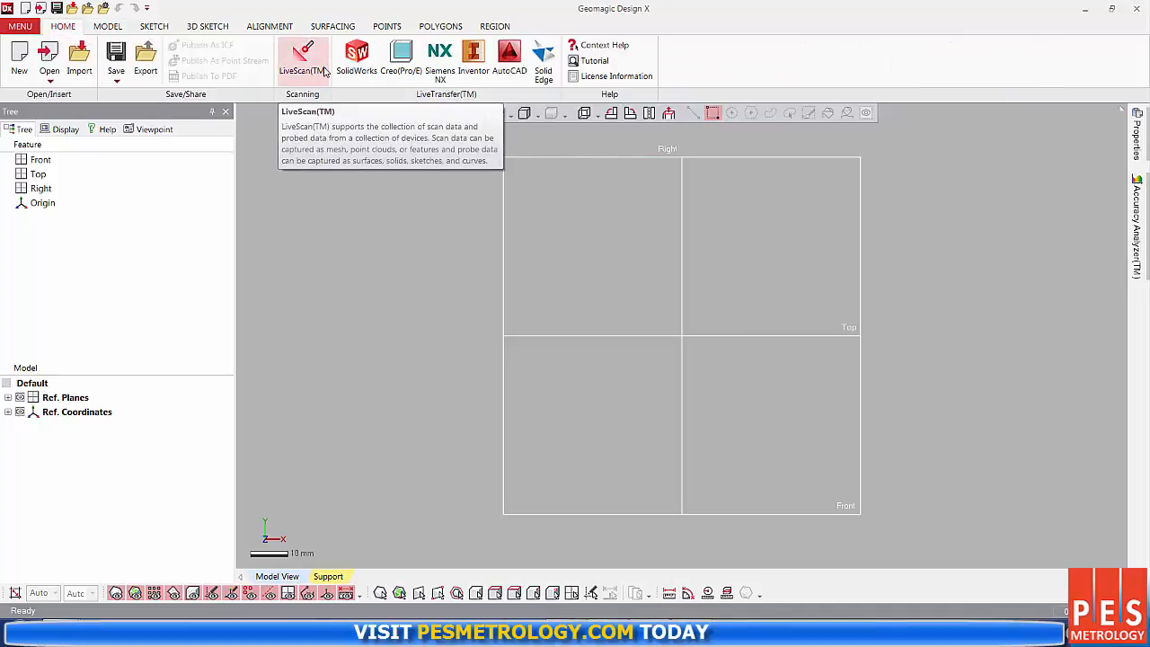
Start LiveScan, connect the laser scanner, reach the 2/2 Scan step and show Scanner Option
click(302, 54)
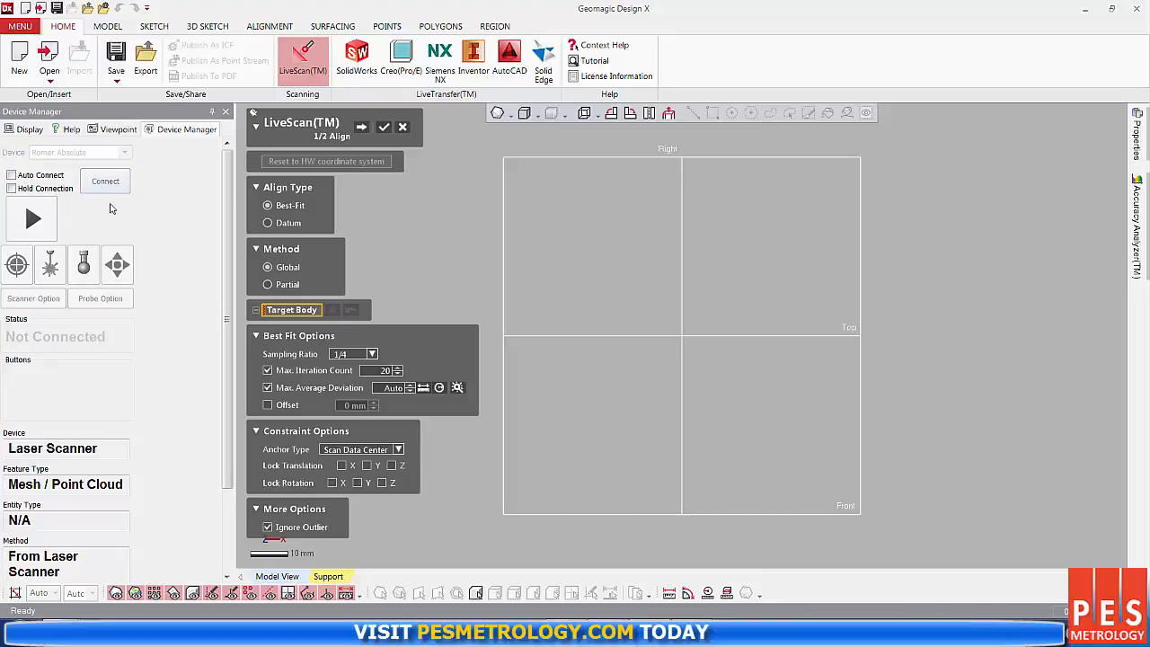
click(104, 180)
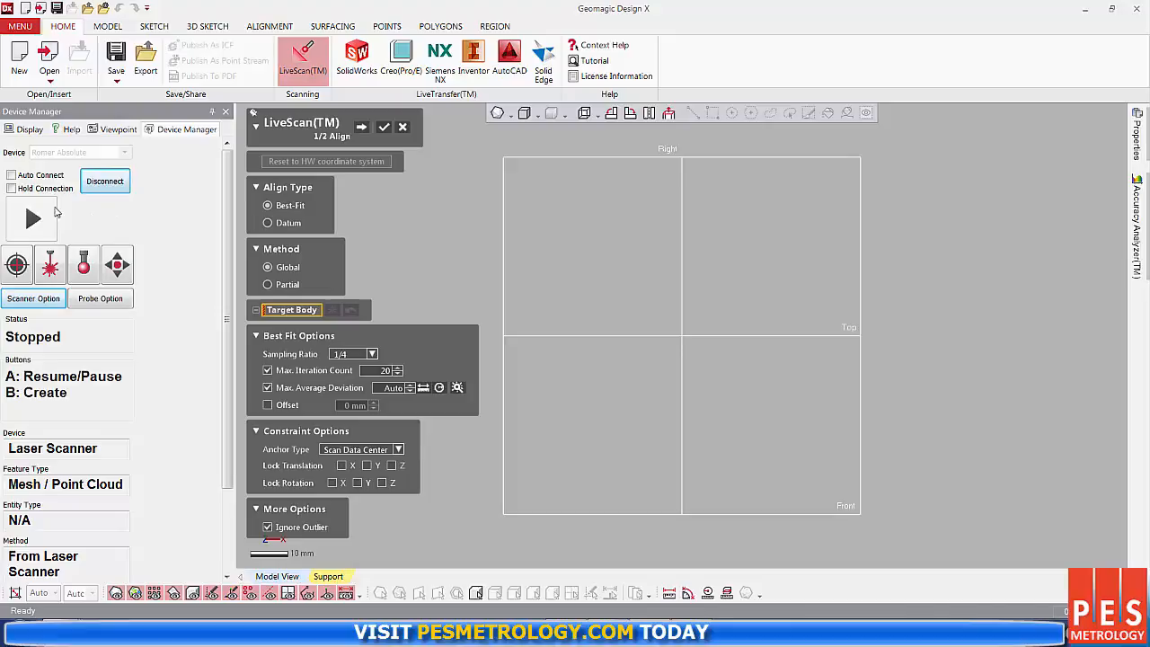
mouse_move(298, 291)
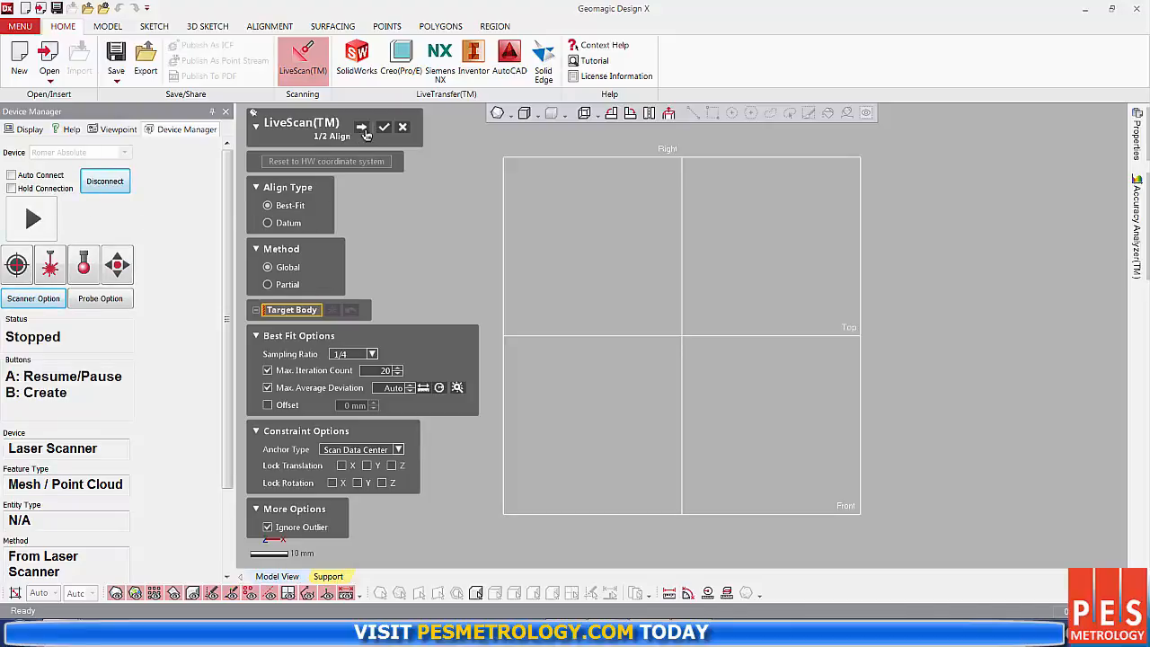
click(362, 126)
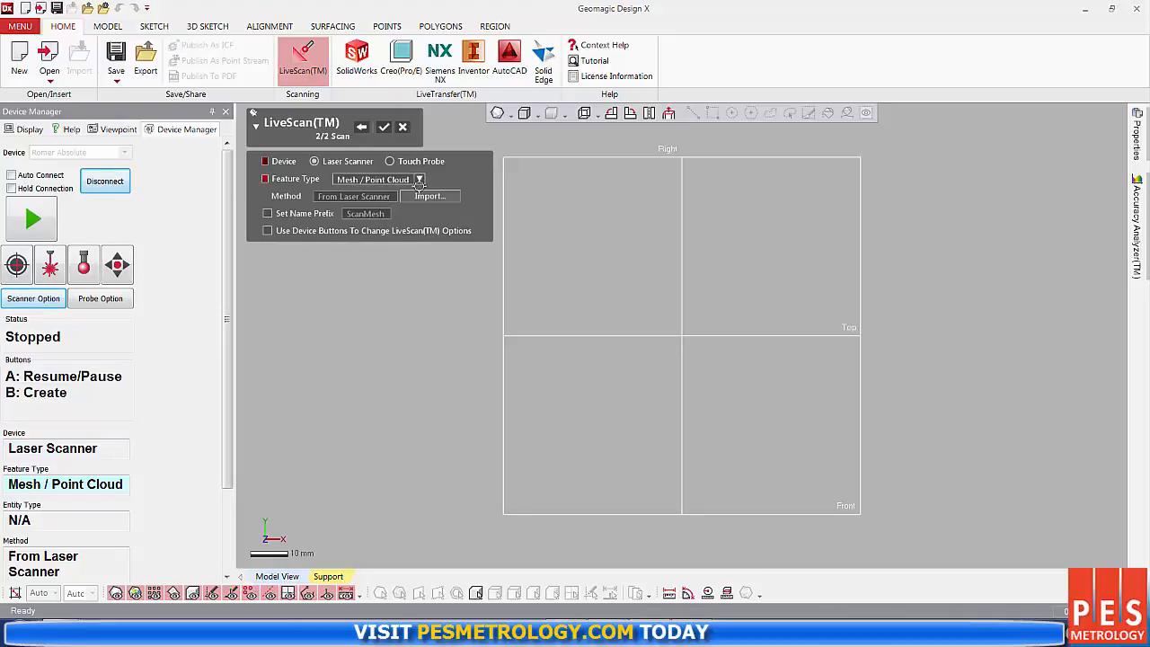
mouse_move(43, 230)
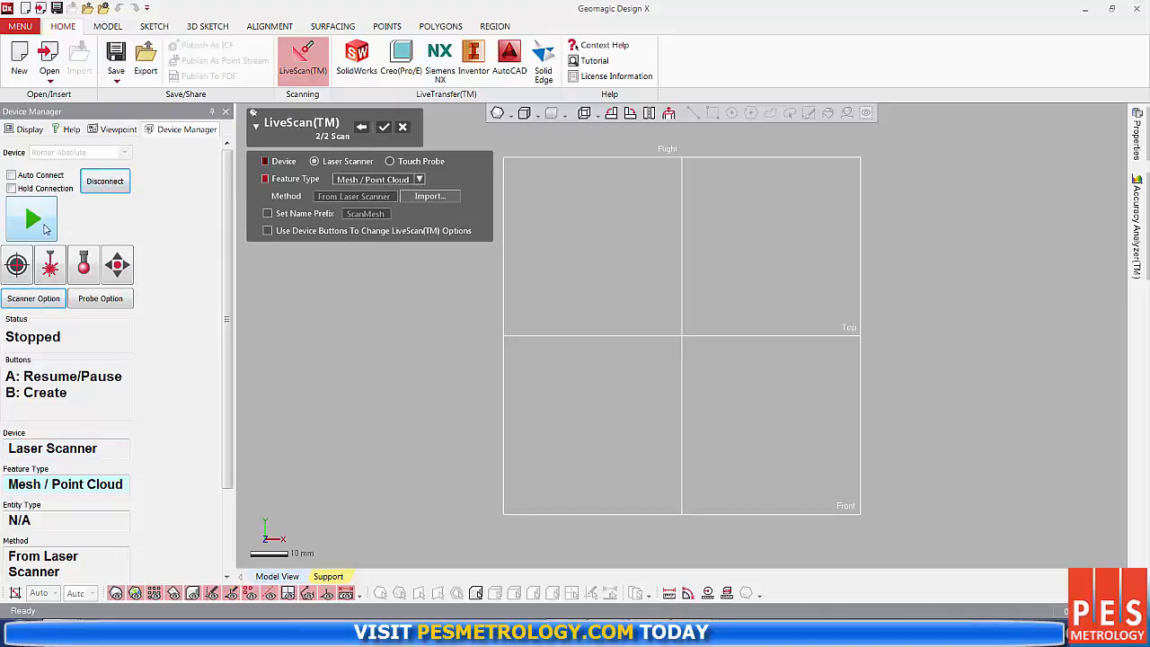
click(32, 298)
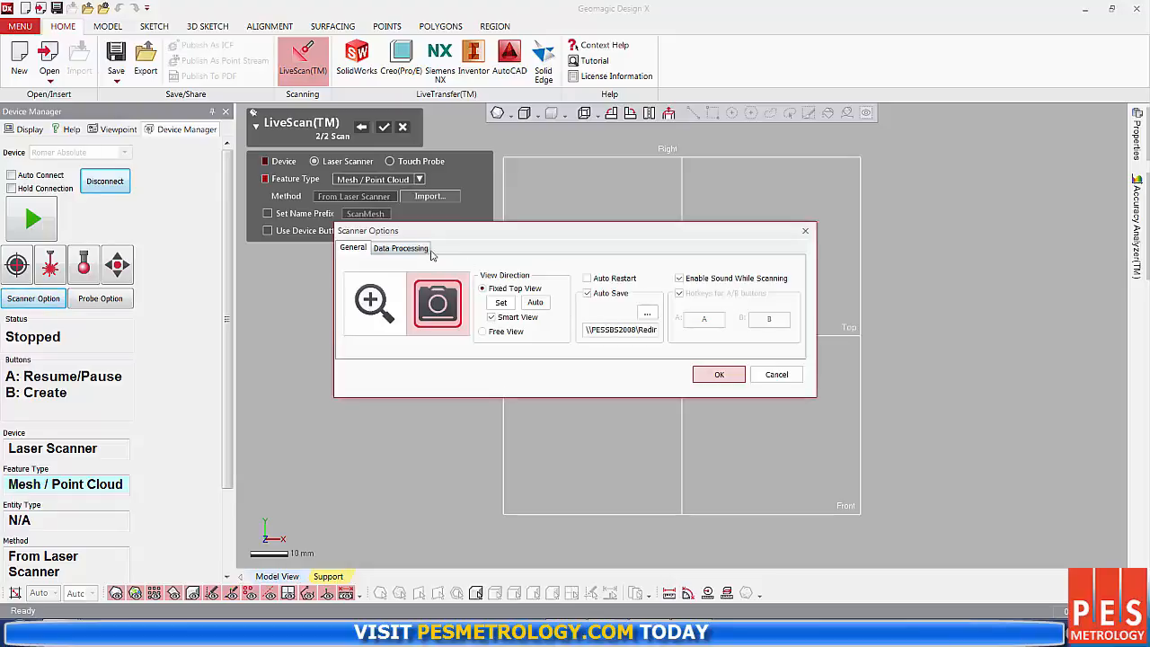
click(399, 248)
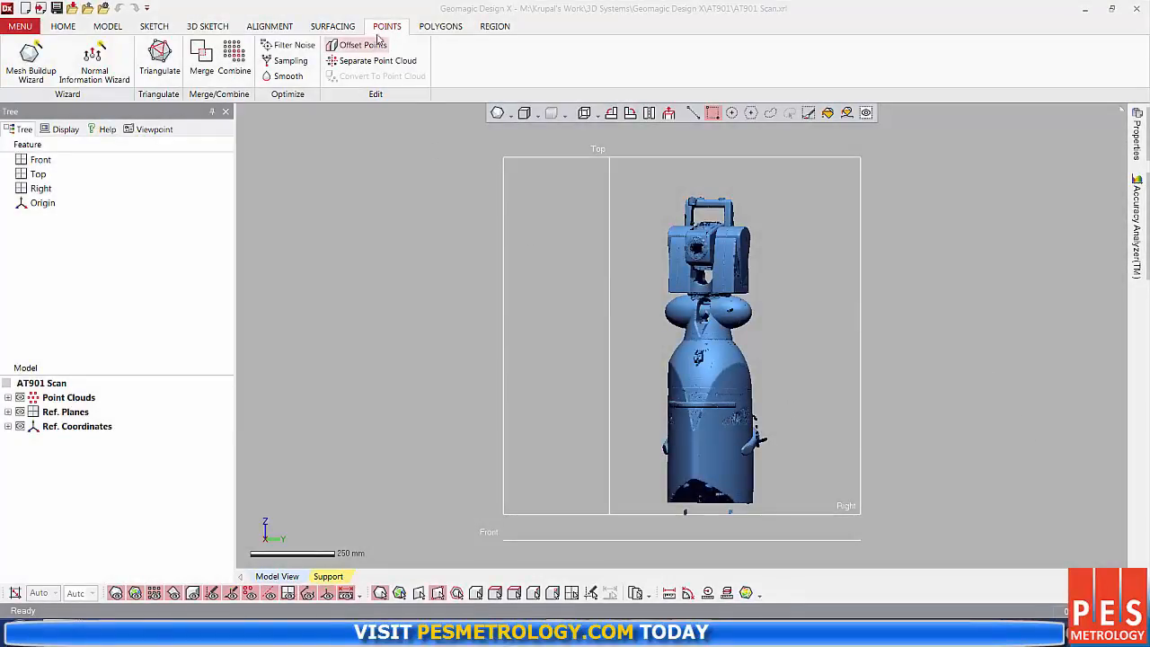
Start the Mesh Buildup Wizard, find and delete noisy clusters, and continue to Data Pre-Aligning
click(29, 57)
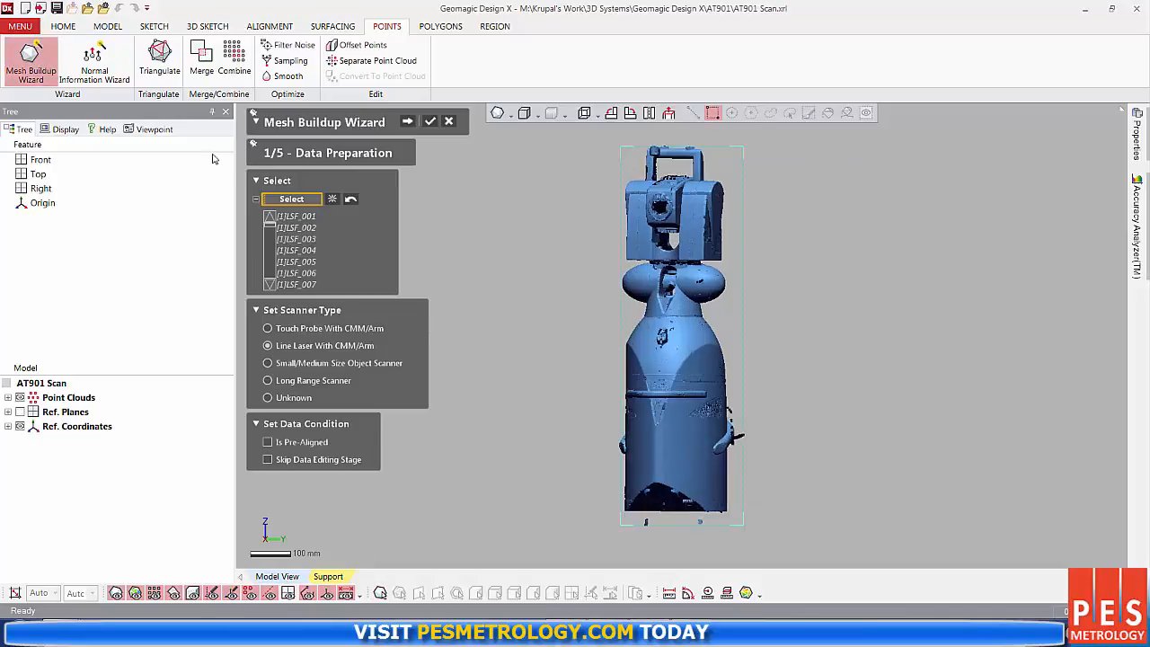
mouse_move(299, 351)
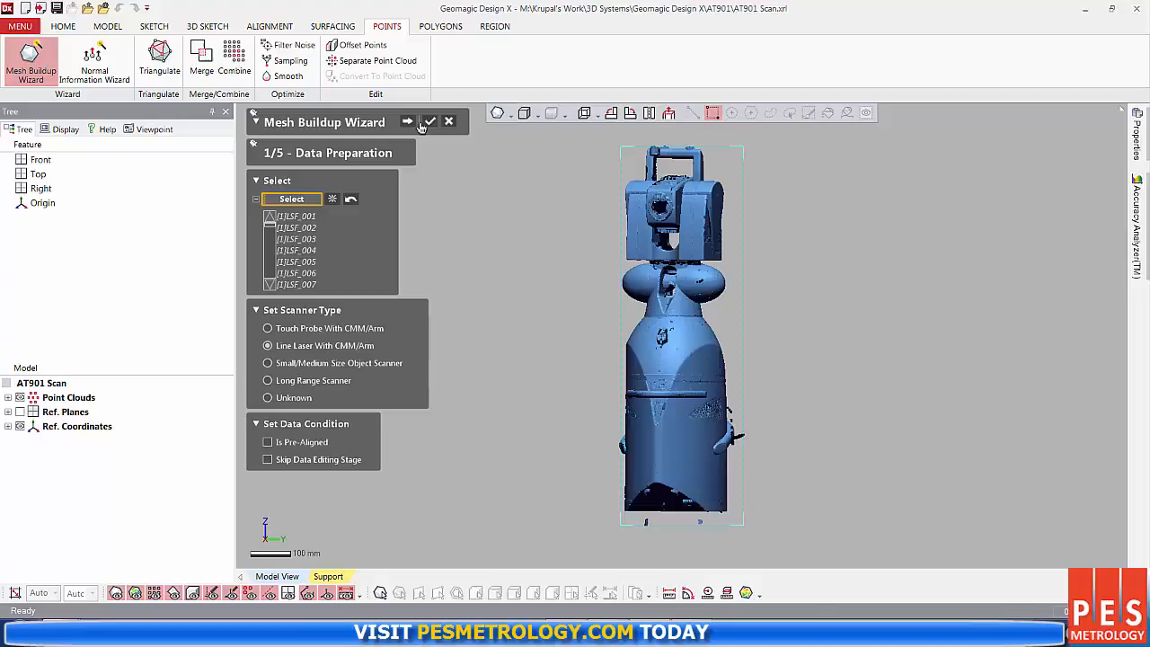
click(406, 122)
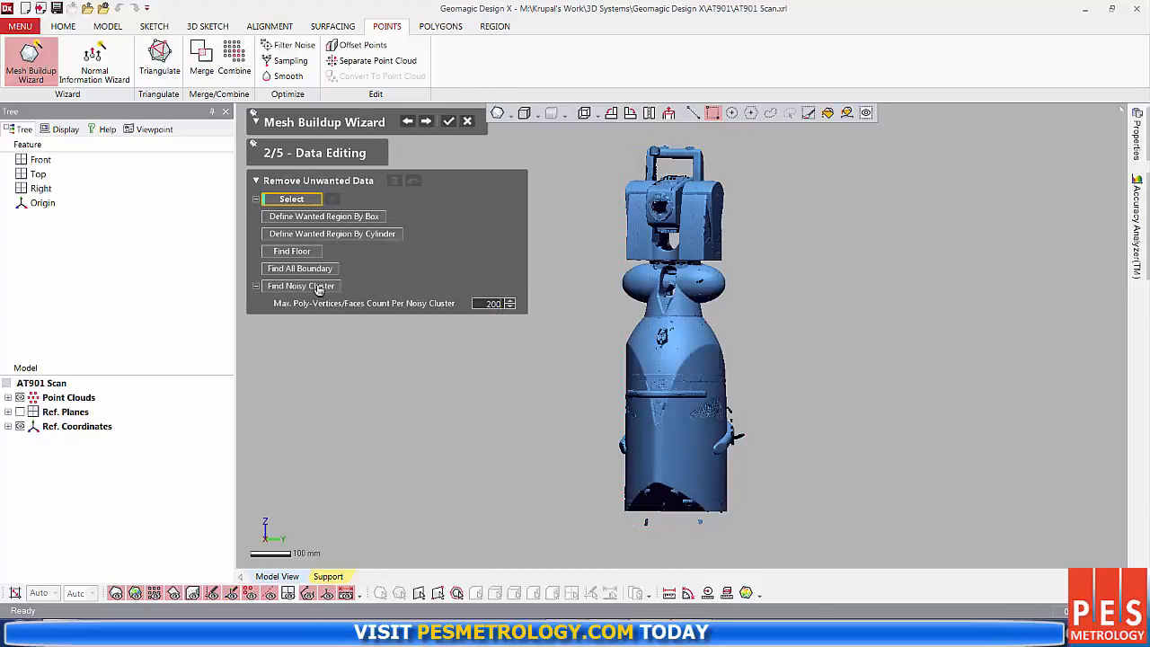
click(300, 286)
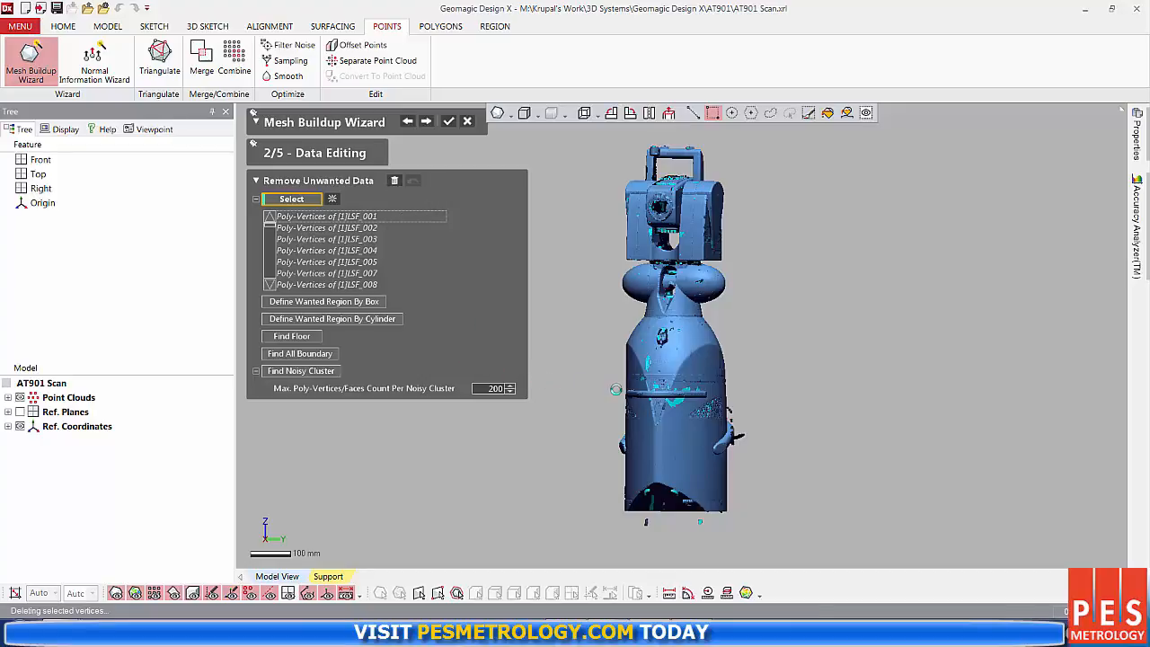
click(396, 180)
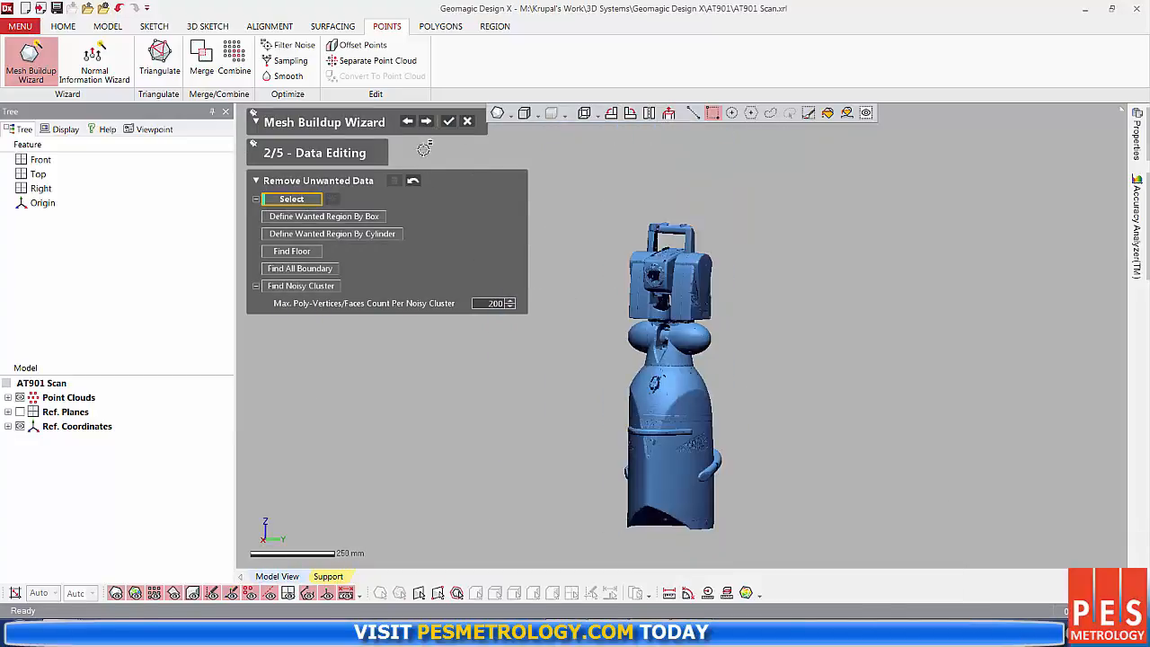
click(426, 120)
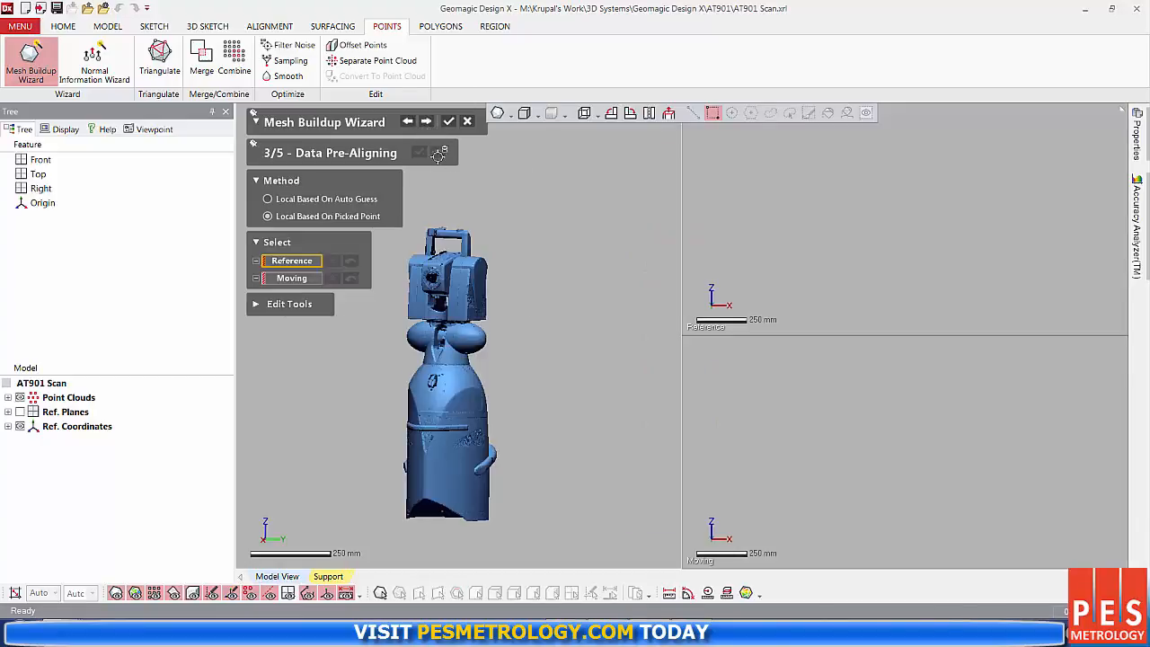
Advance through Best-Fit Aligning and Data Merging, finishing the wizard with one merged shell
click(426, 121)
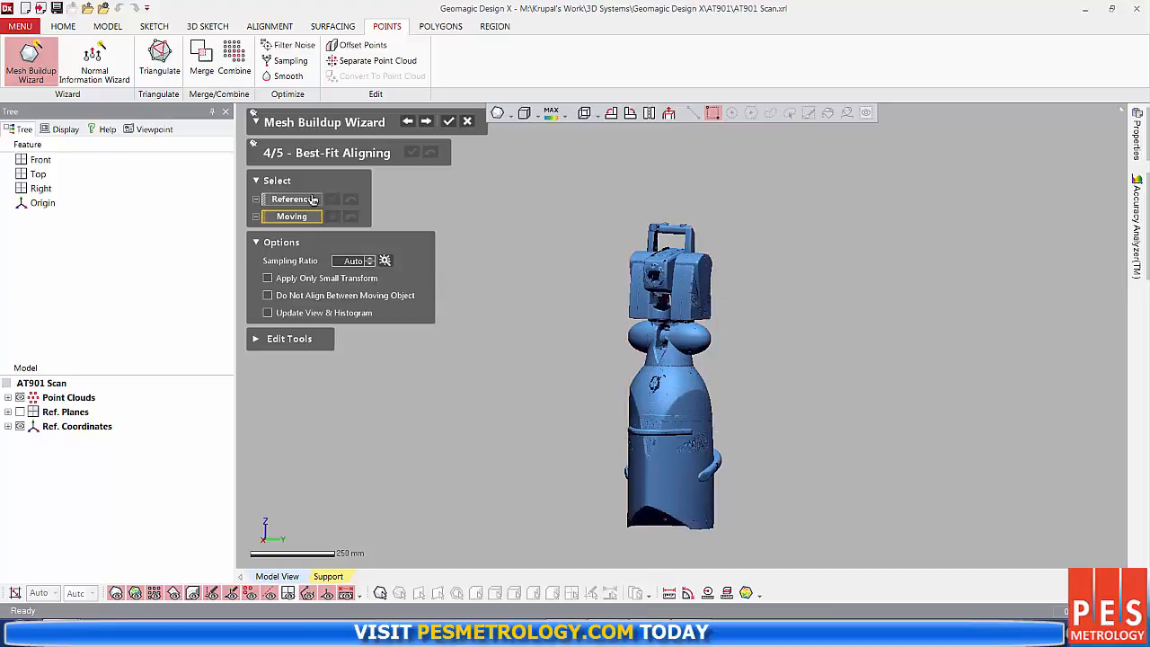
click(426, 120)
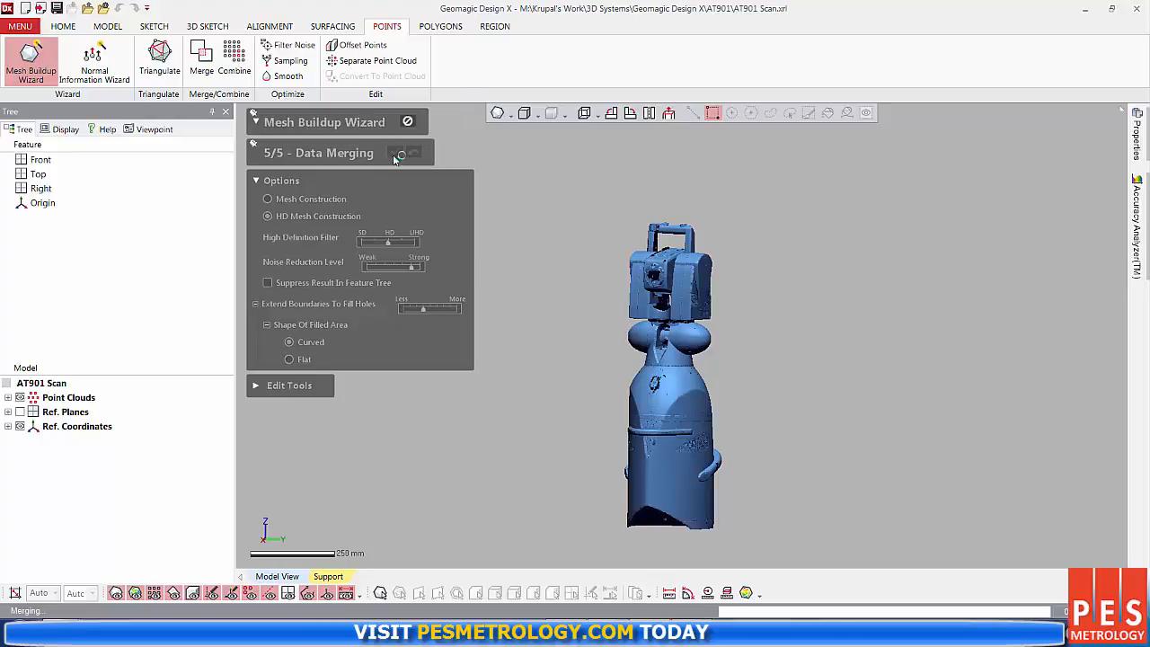
click(399, 153)
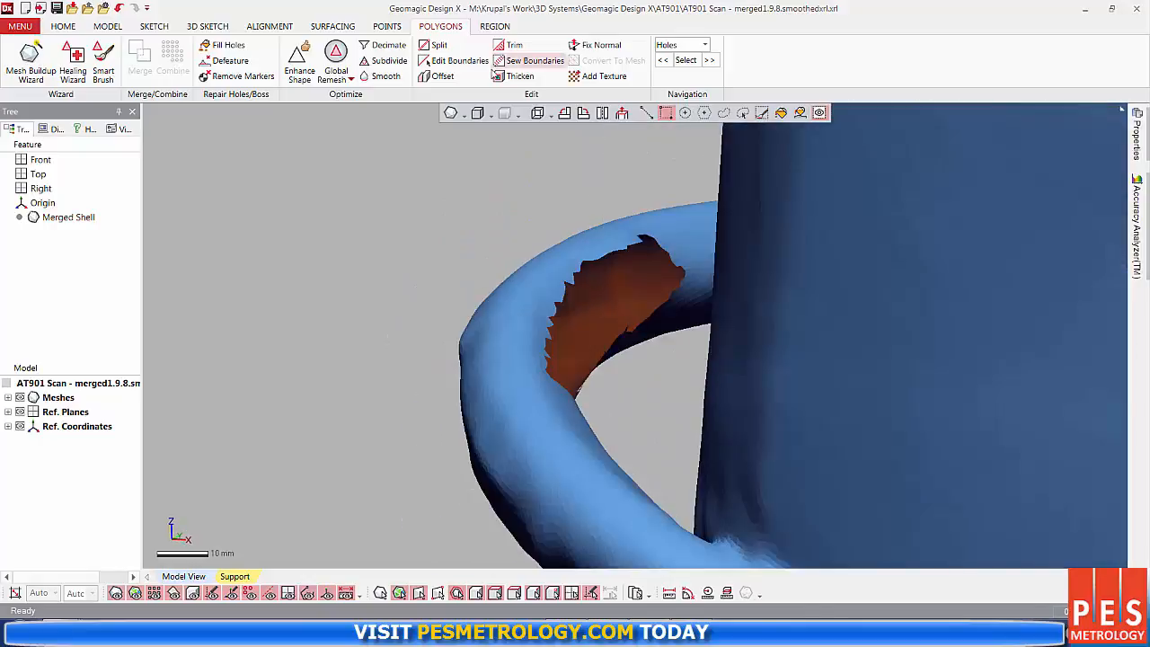
mouse_move(226, 45)
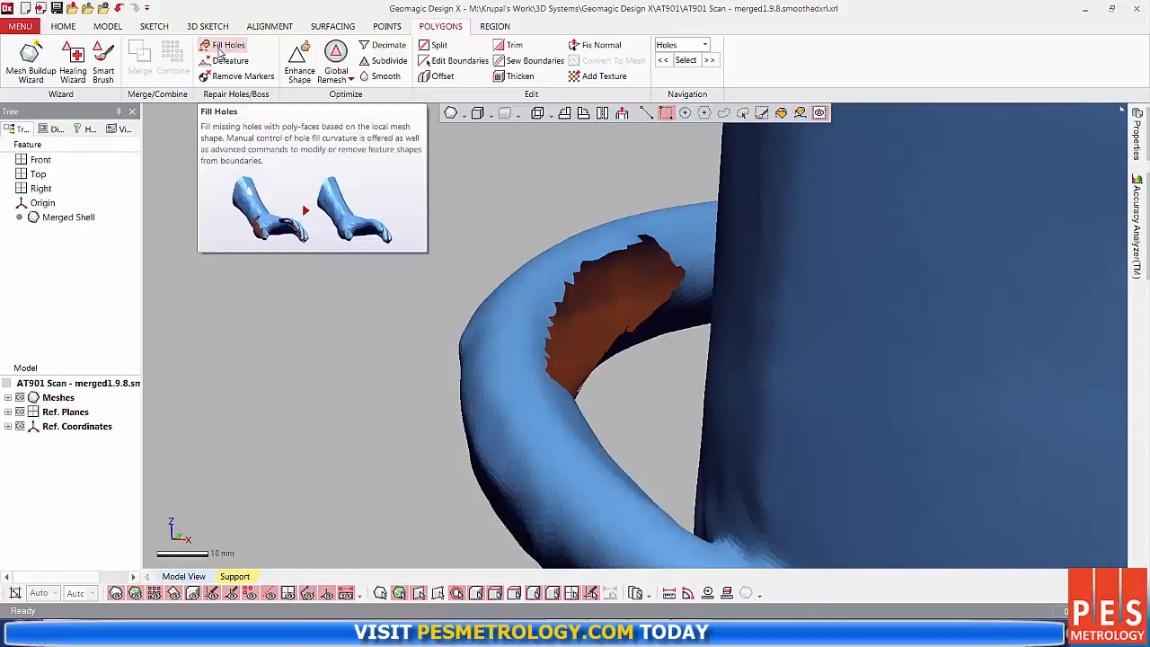
Fill the merged shell's holes with the Curvature boundary method
click(227, 45)
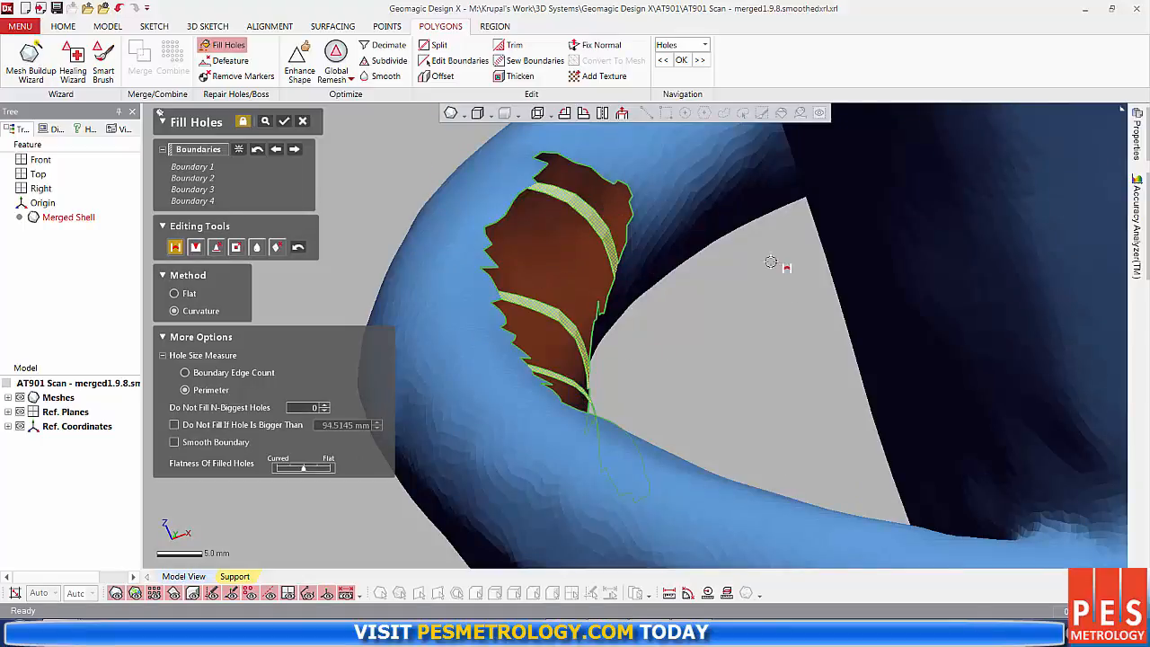
mouse_move(241, 149)
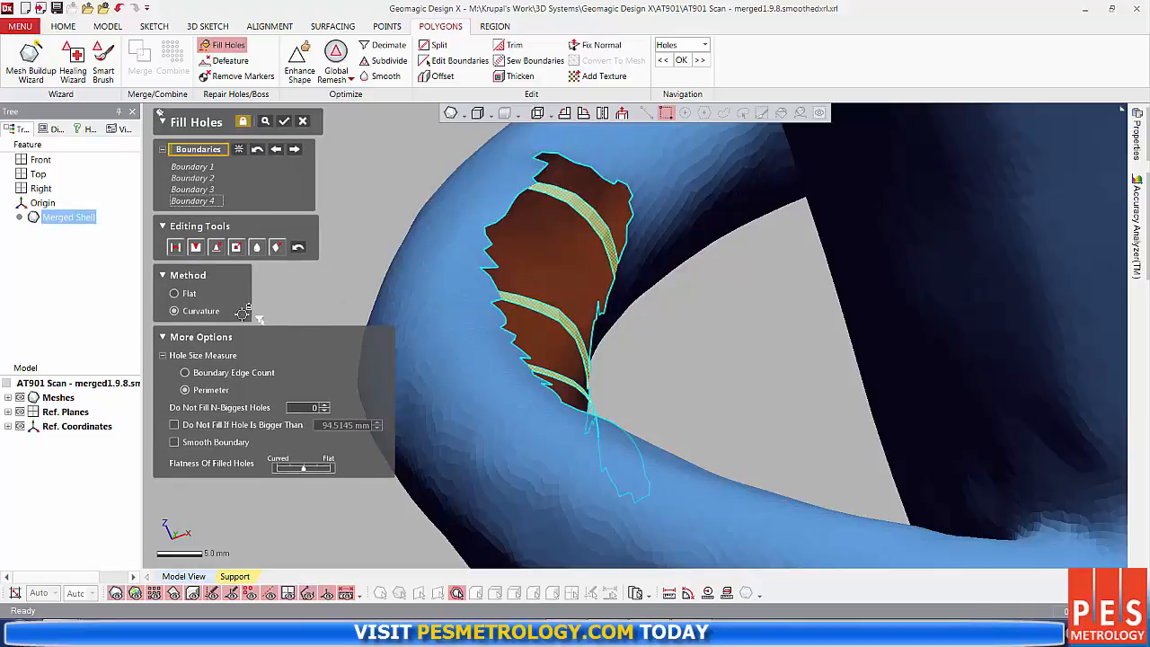
click(284, 122)
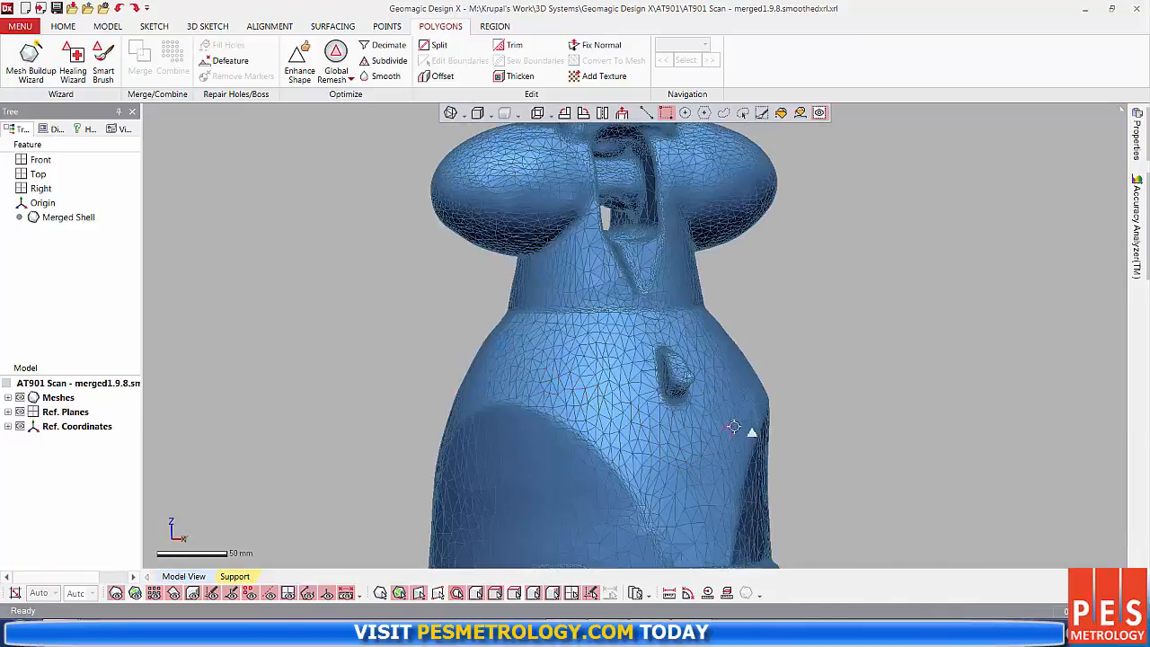
Apply a Global Remesh to the whole shell, then smooth the resulting mesh
click(336, 61)
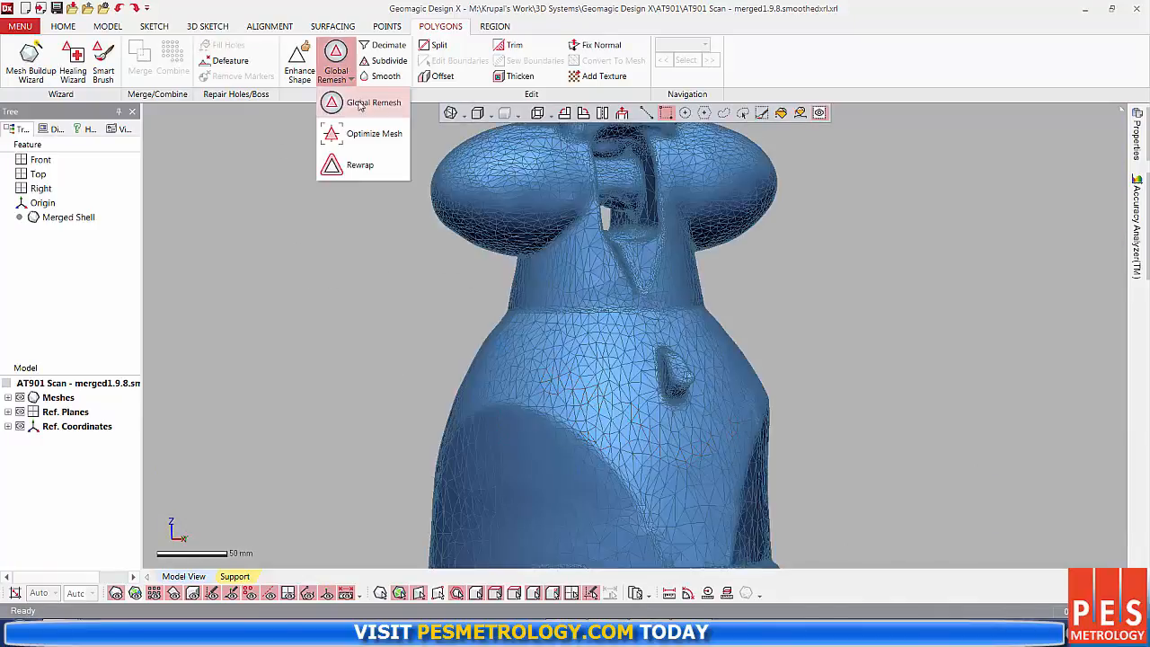
click(361, 101)
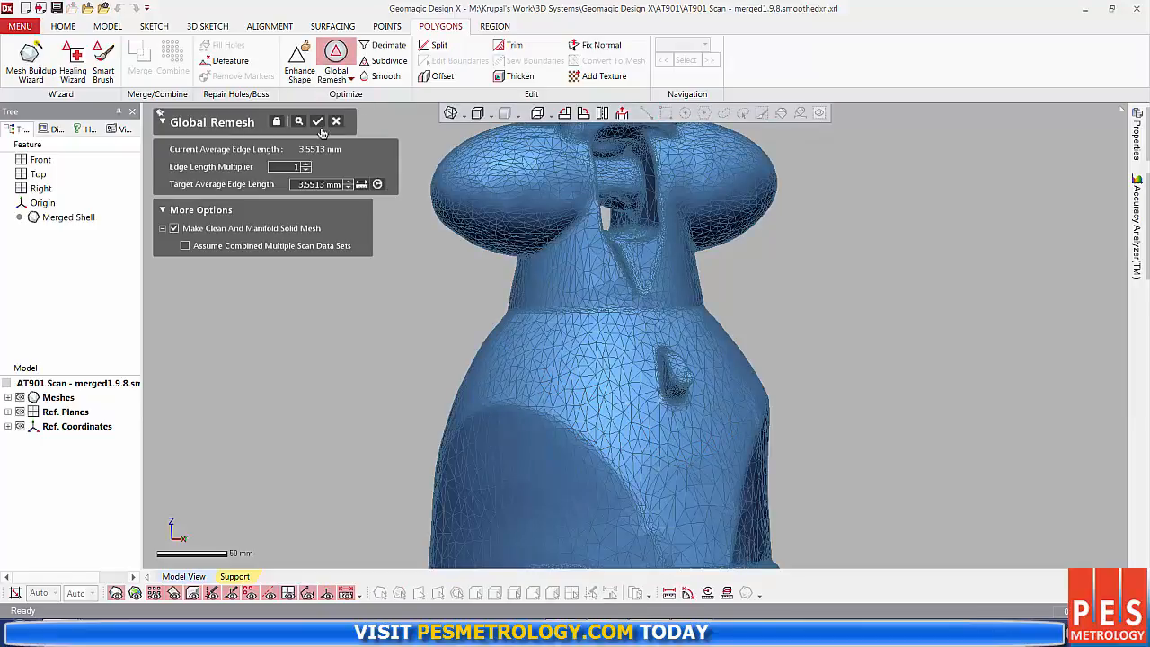
click(317, 122)
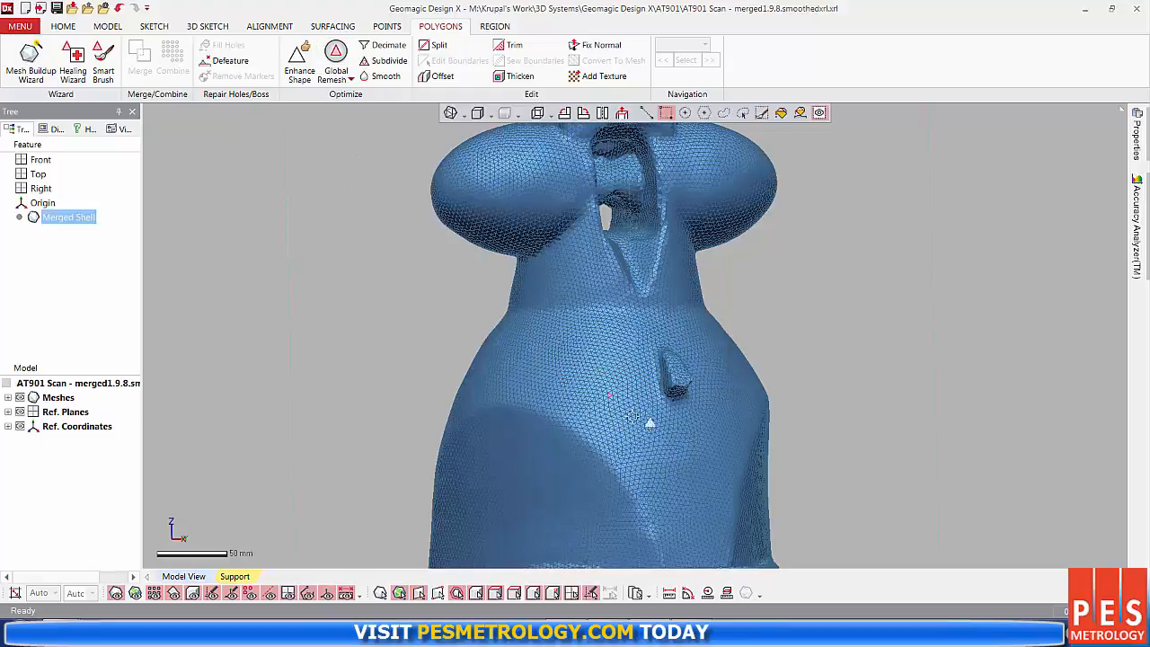
mouse_move(383, 80)
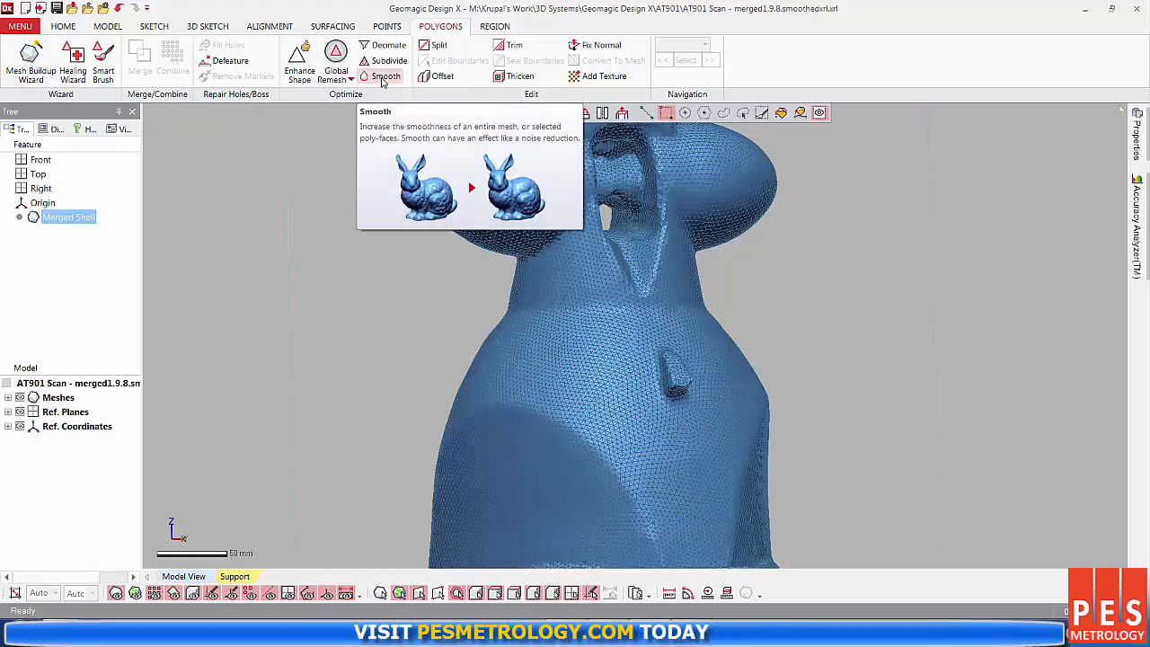
click(382, 76)
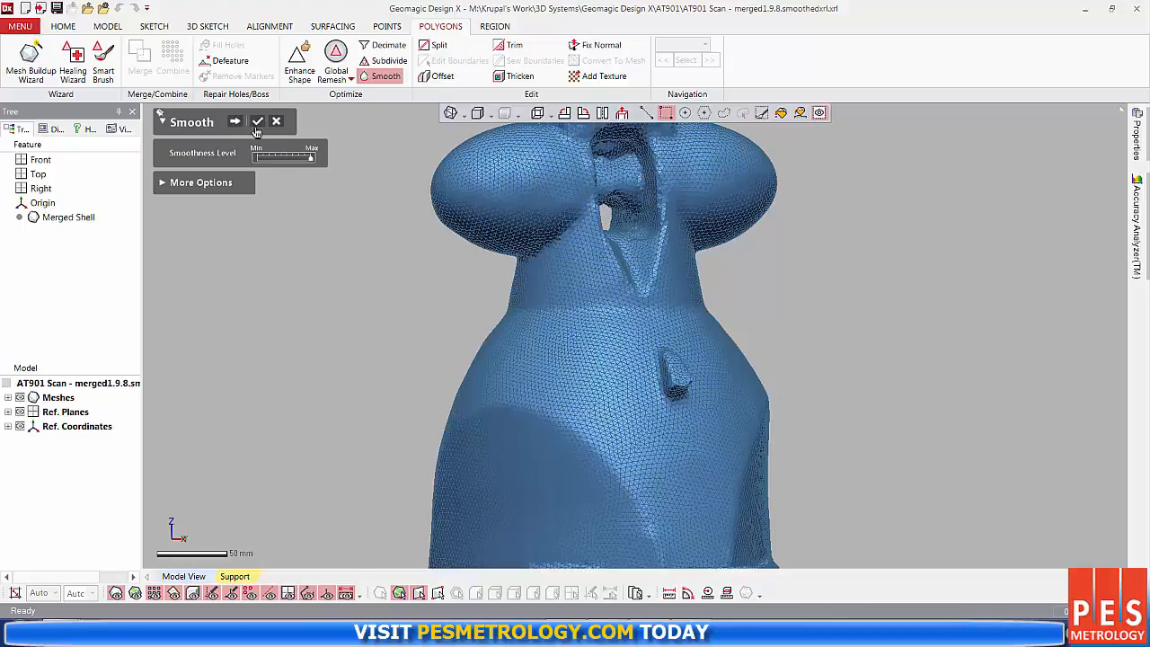
click(259, 122)
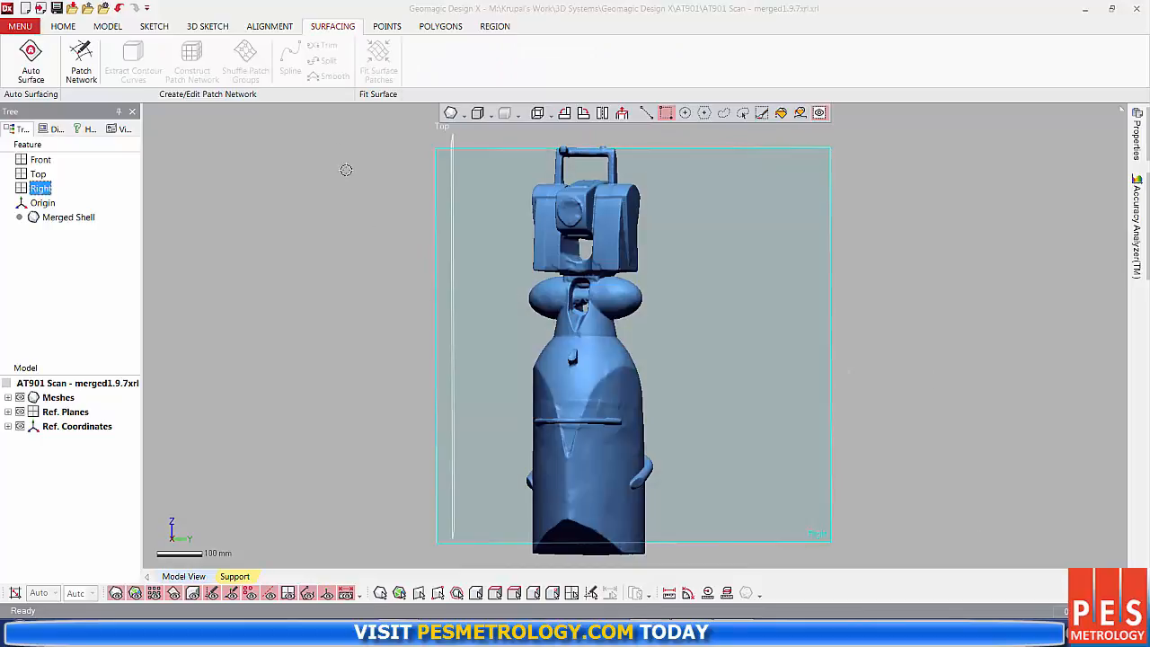
Extract contour curves with minimum length 12.7997 mm and review the red contour regions
click(79, 61)
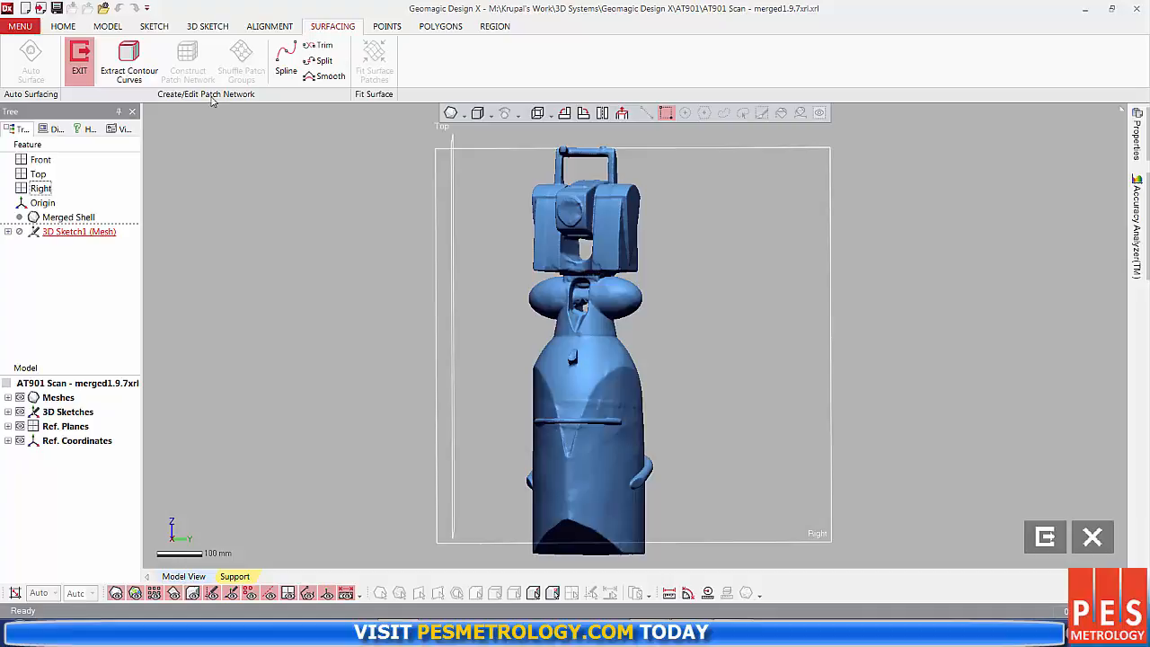
click(129, 68)
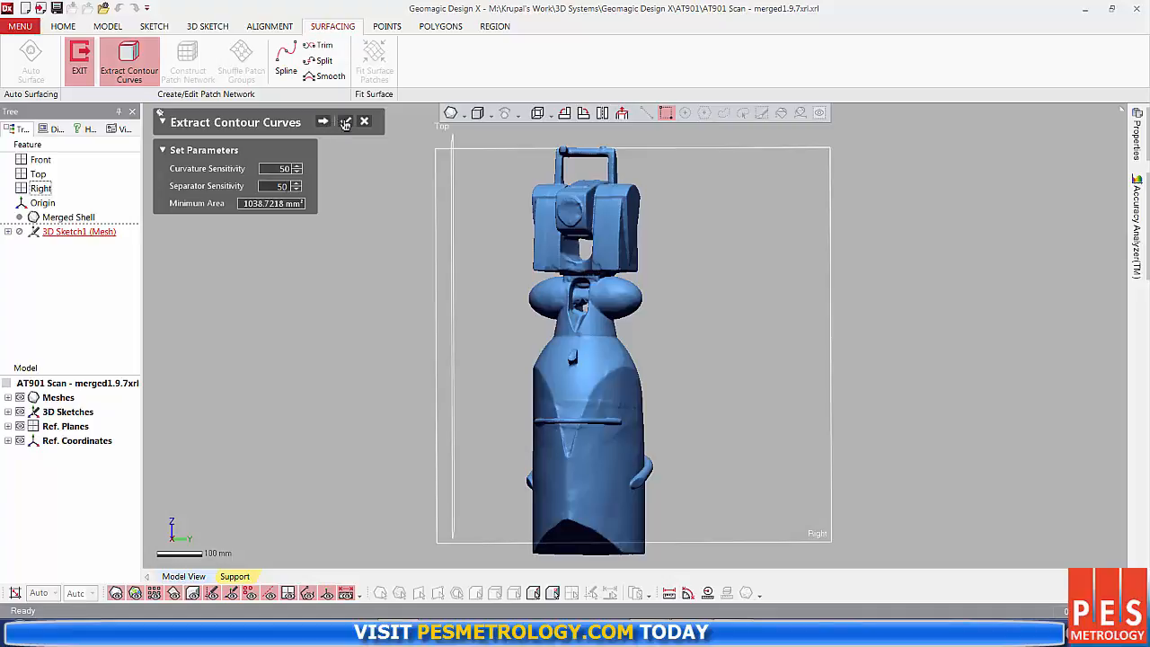
click(322, 122)
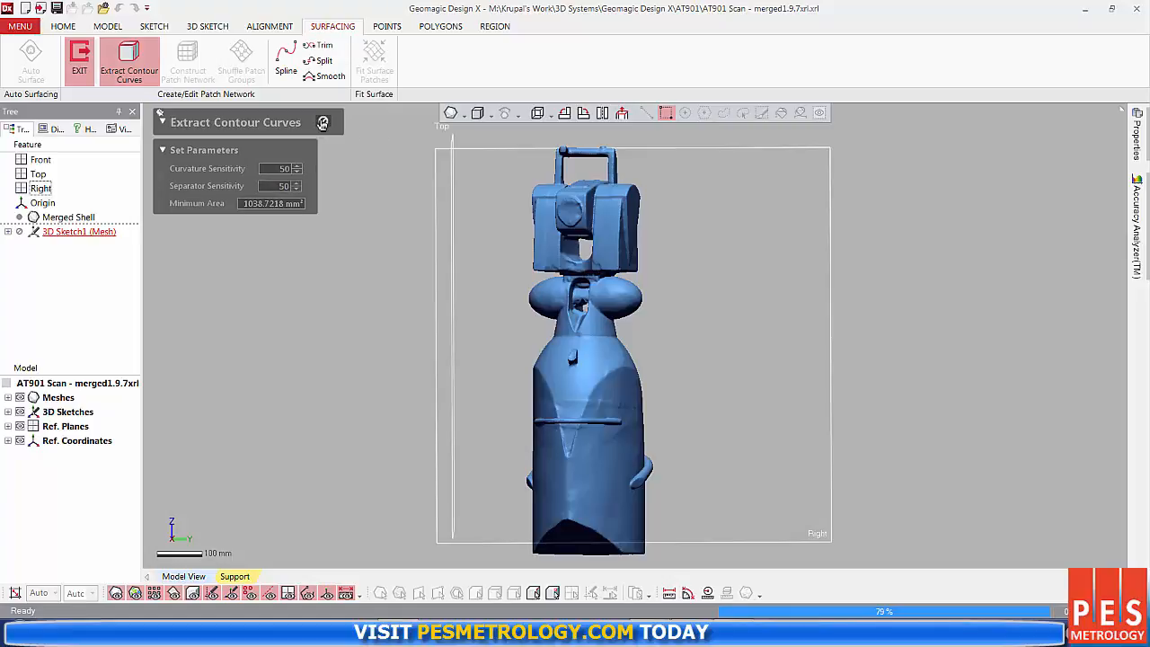
click(321, 122)
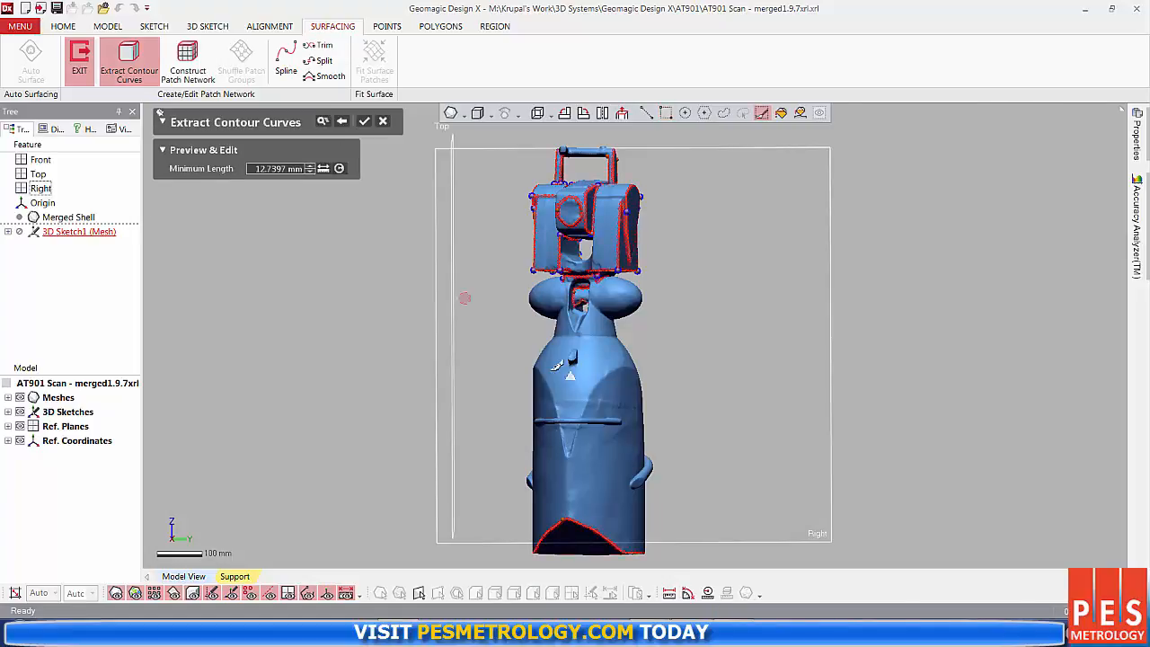
drag(584, 360, 728, 351)
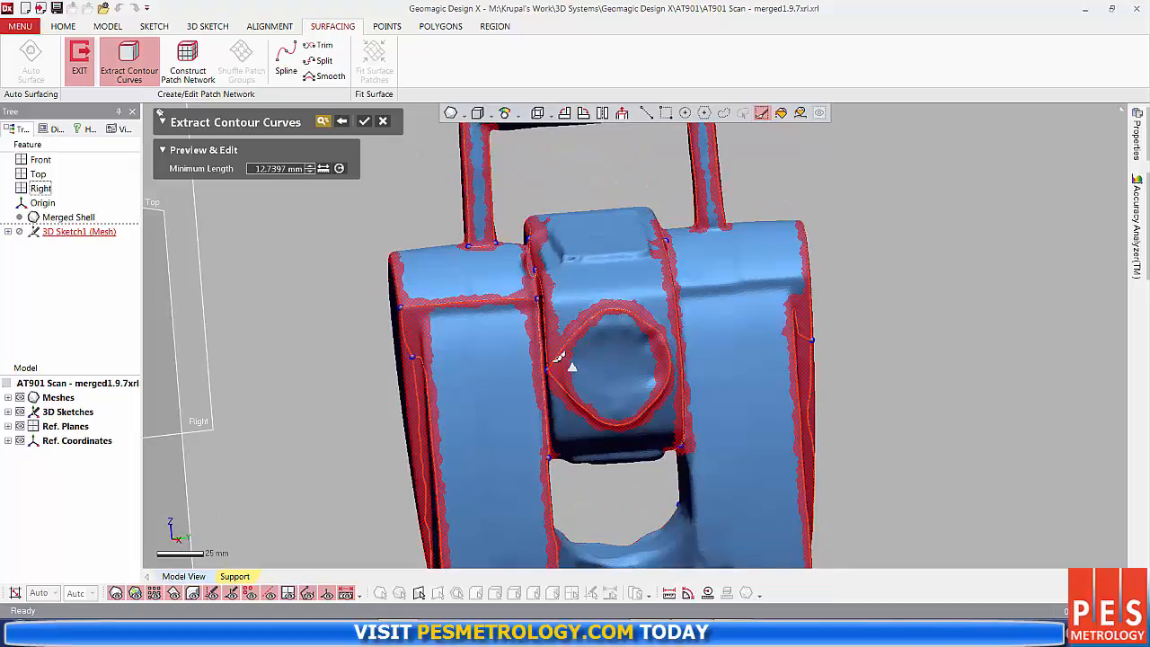
mouse_move(584, 324)
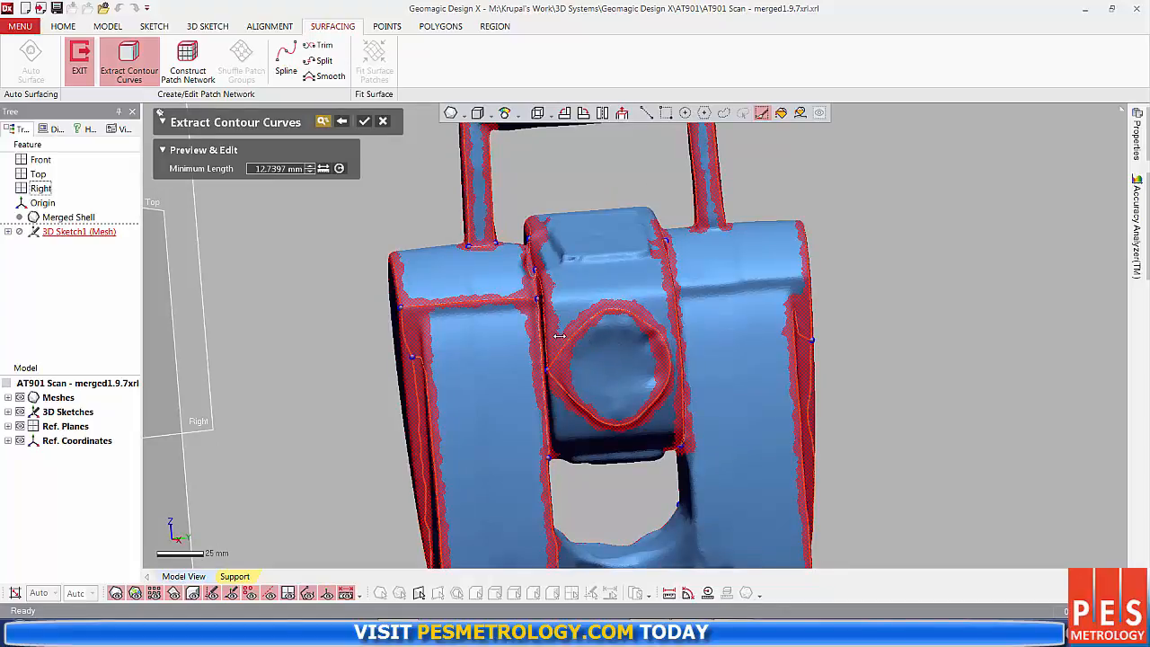
mouse_move(566, 337)
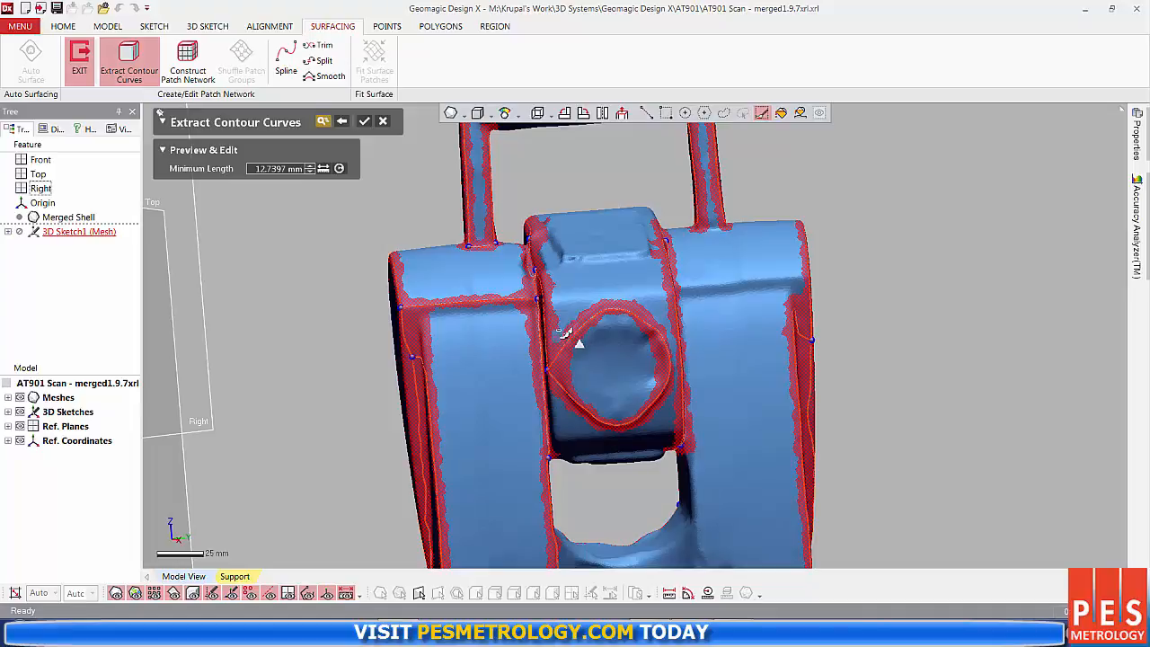
mouse_move(575, 376)
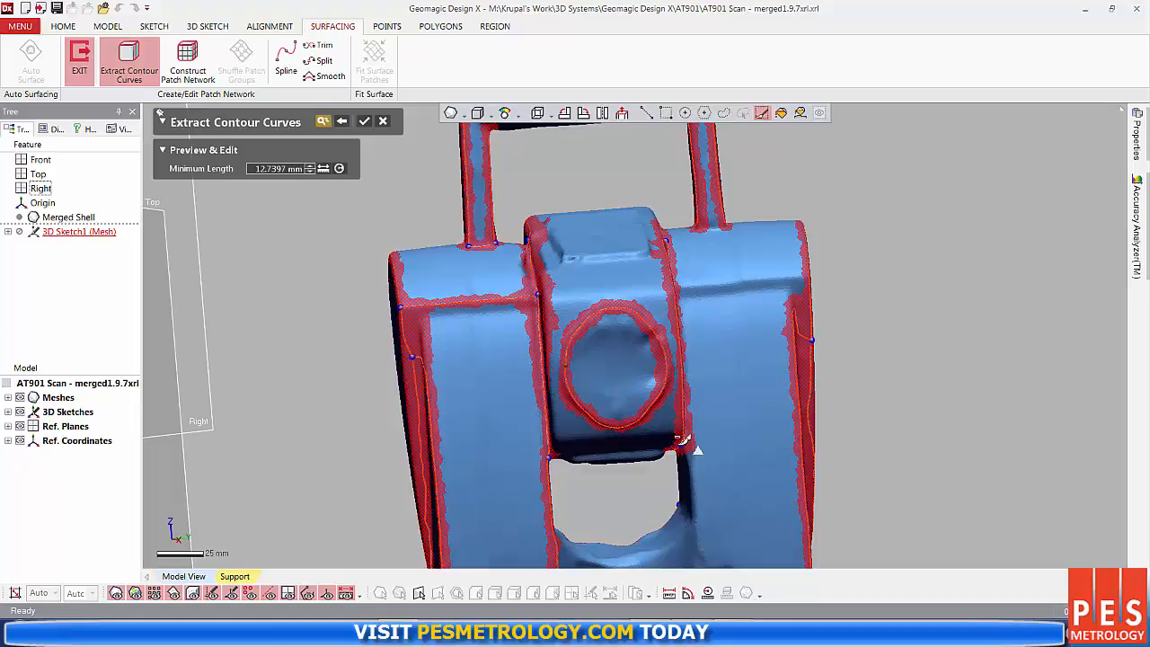
drag(697, 449, 592, 273)
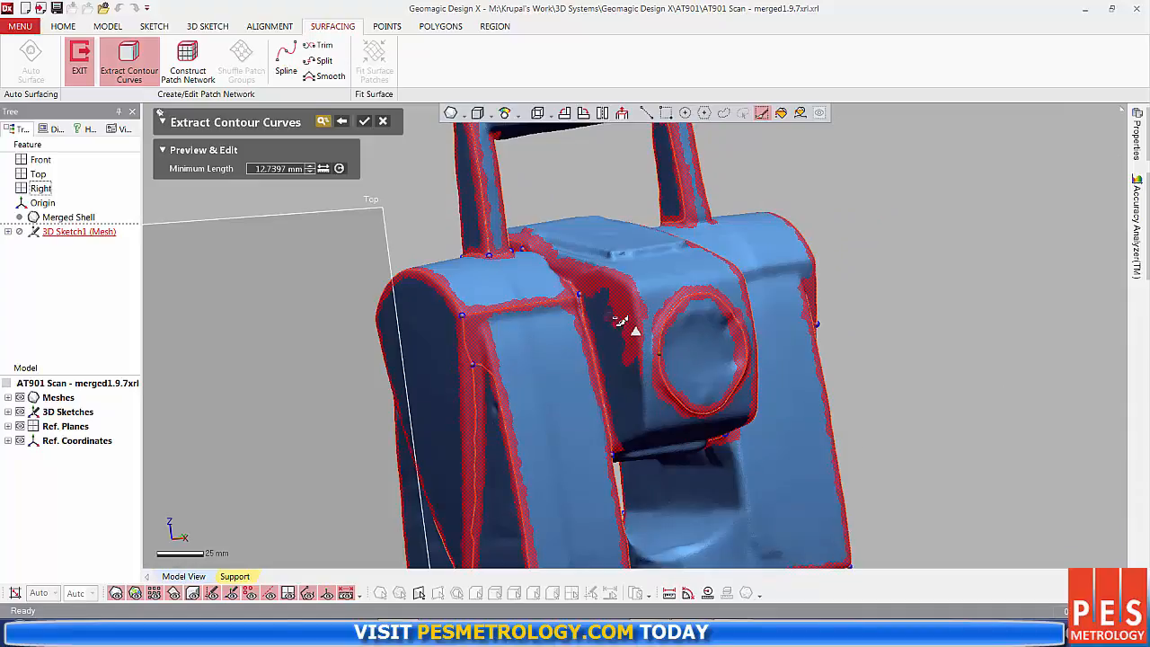
mouse_move(633, 370)
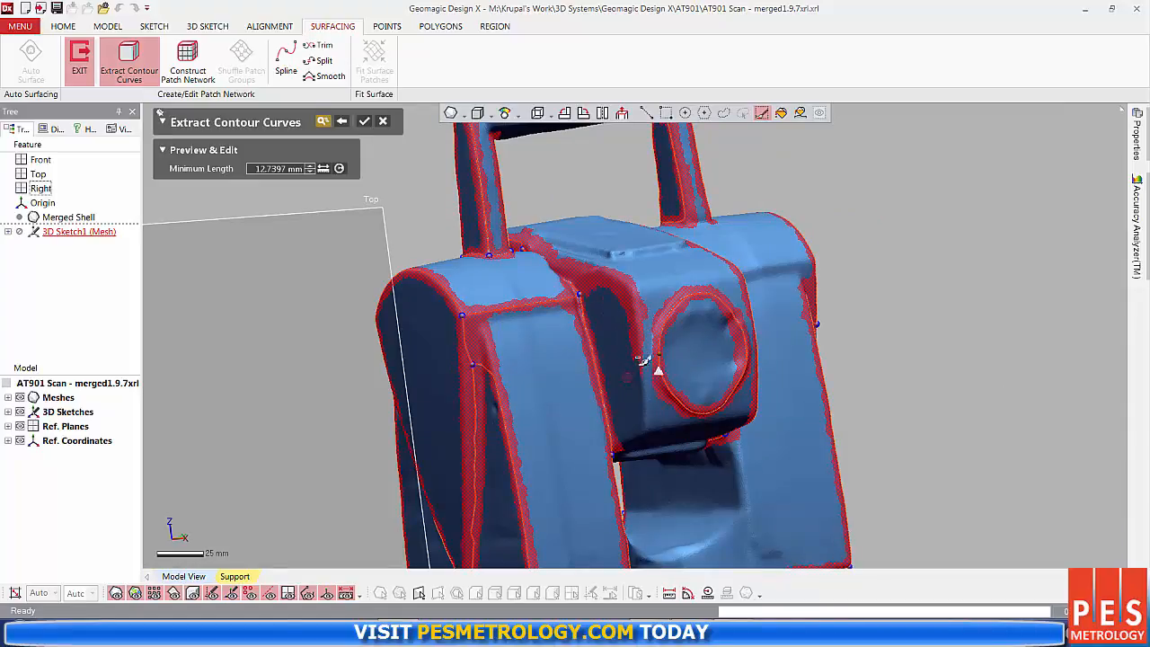
mouse_move(664, 356)
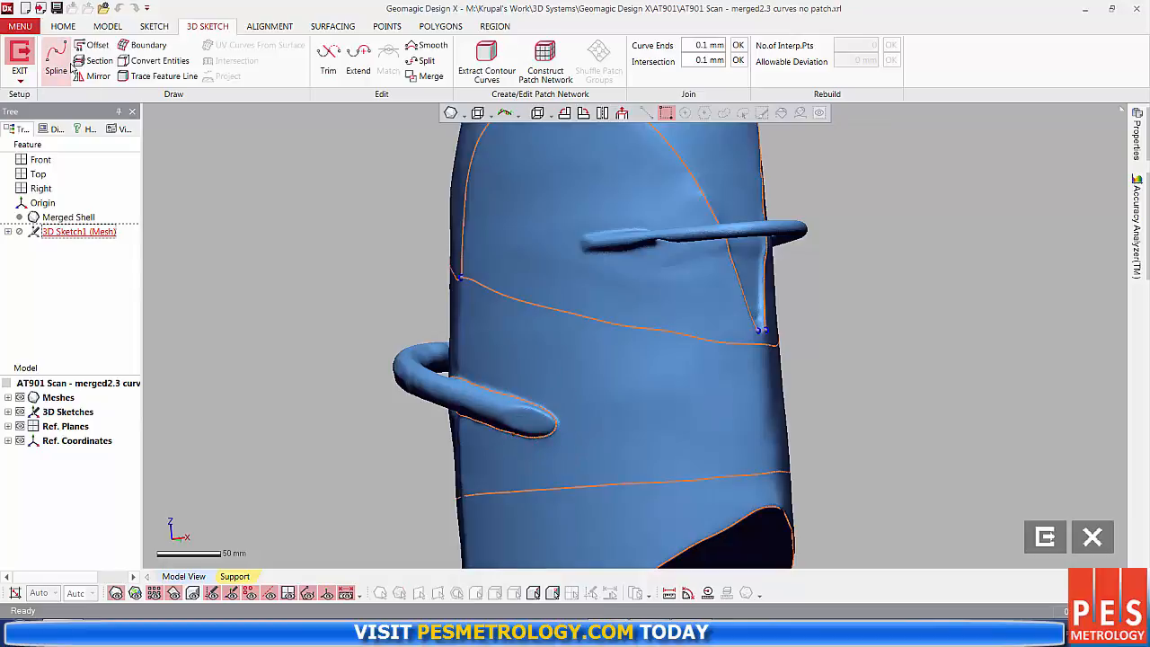
Sketch a closed spline loop on the mesh around the protrusion's tip and confirm it
click(54, 58)
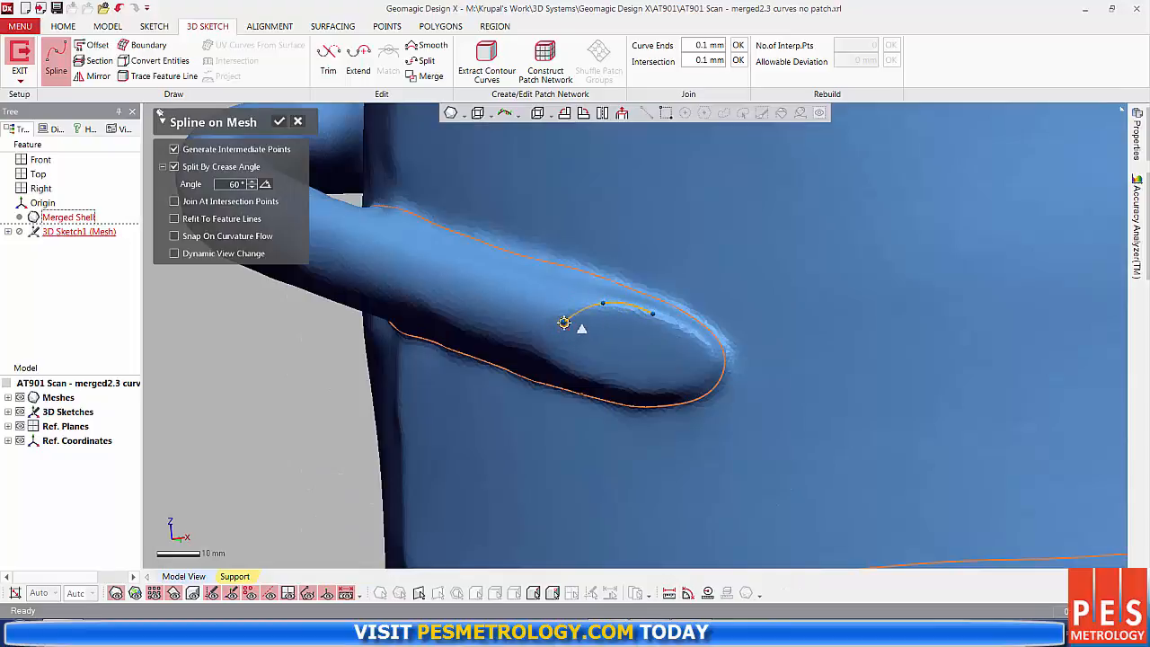
drag(564, 322, 561, 362)
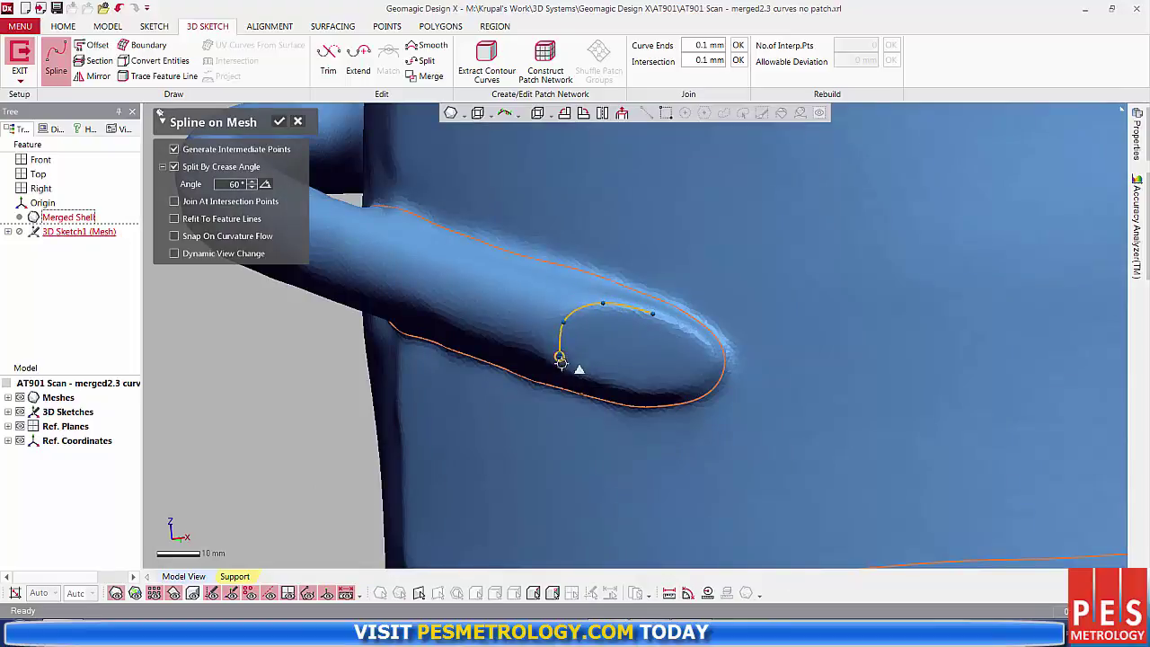
drag(561, 363, 658, 395)
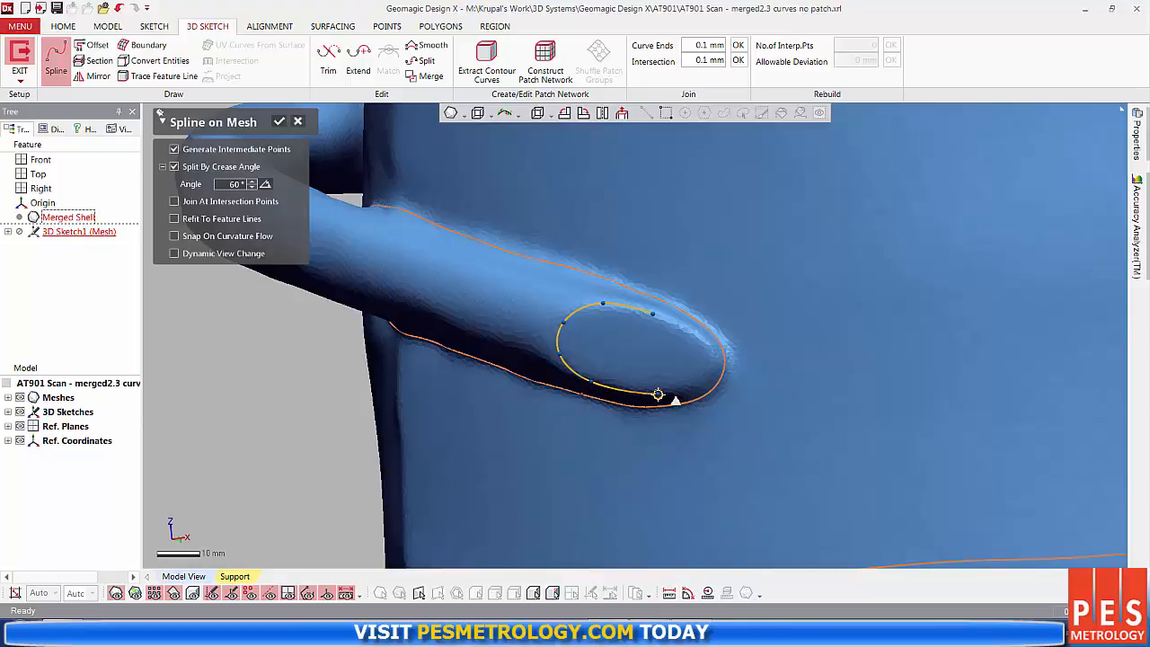
drag(658, 395, 715, 351)
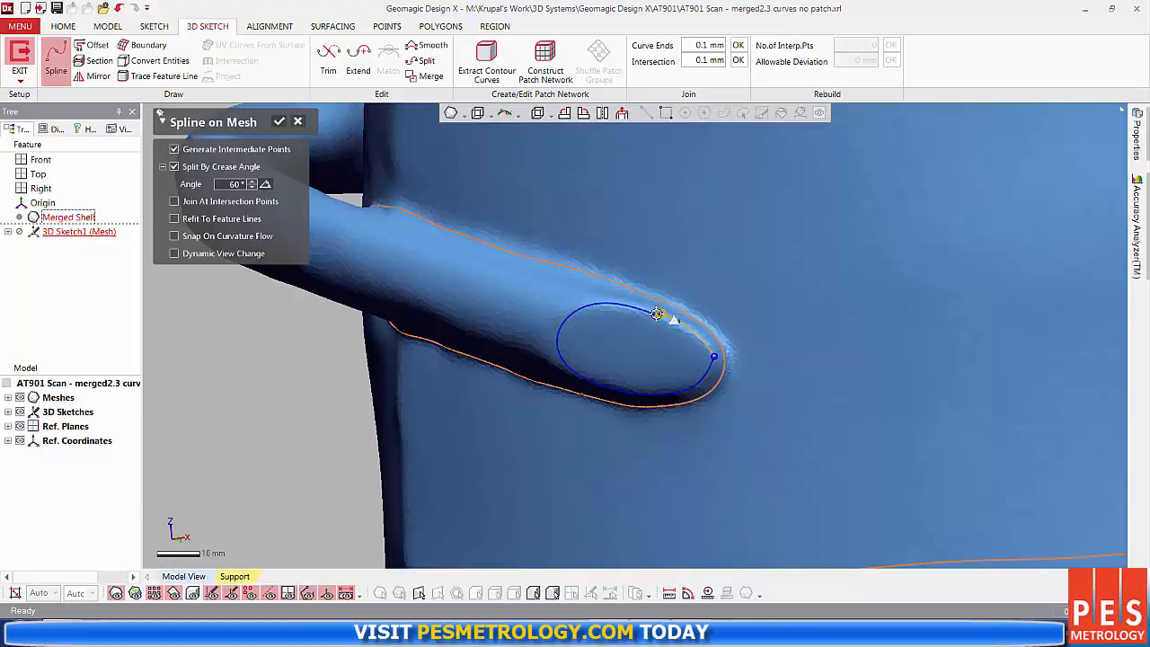
click(279, 122)
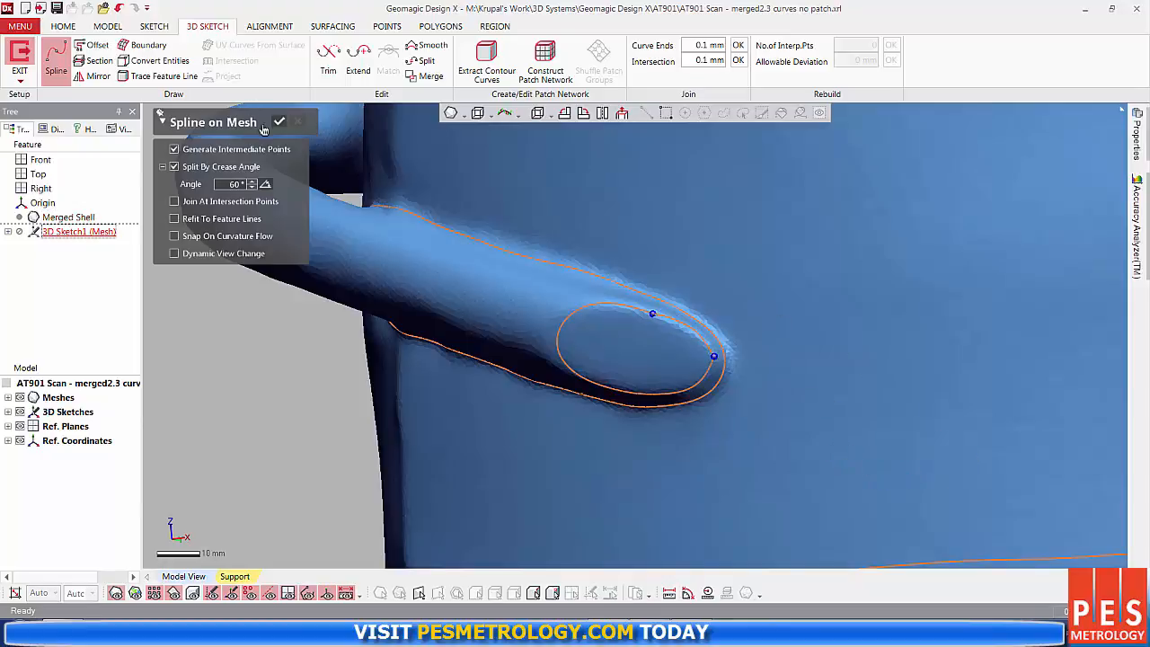
click(280, 123)
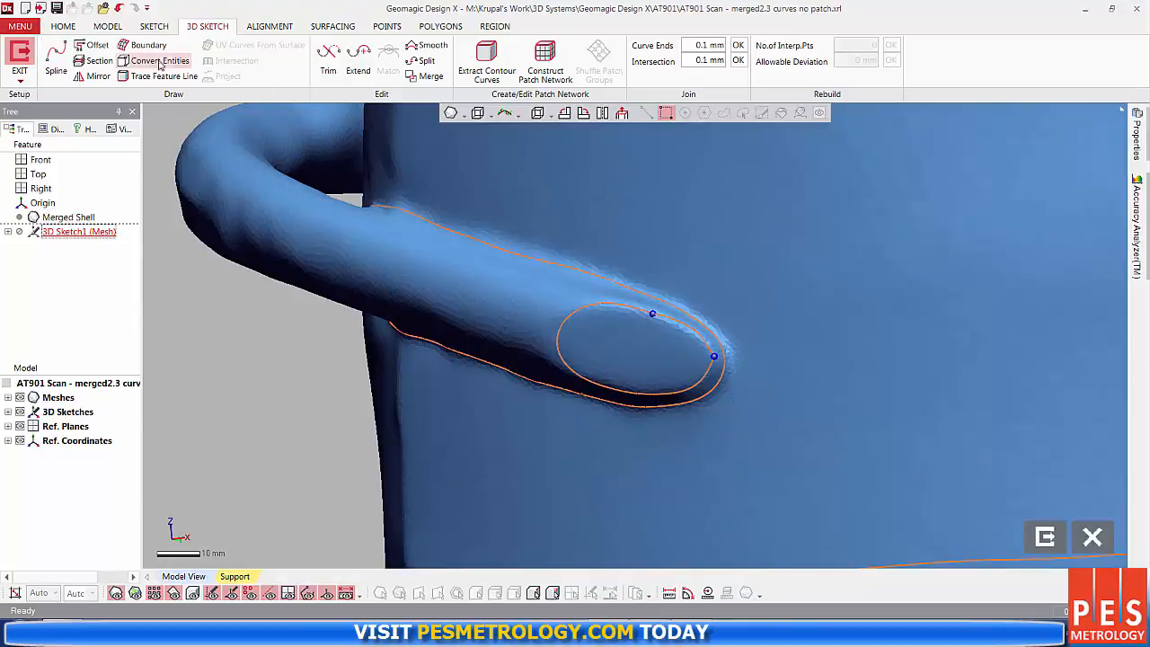
click(435, 76)
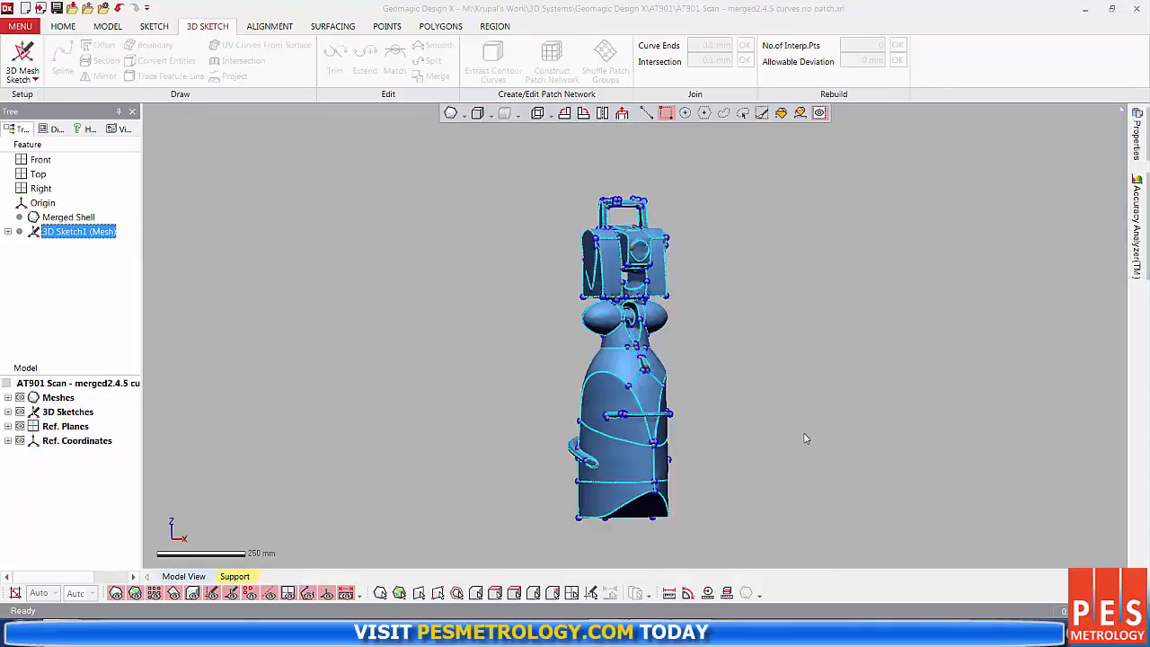
mouse_move(820, 341)
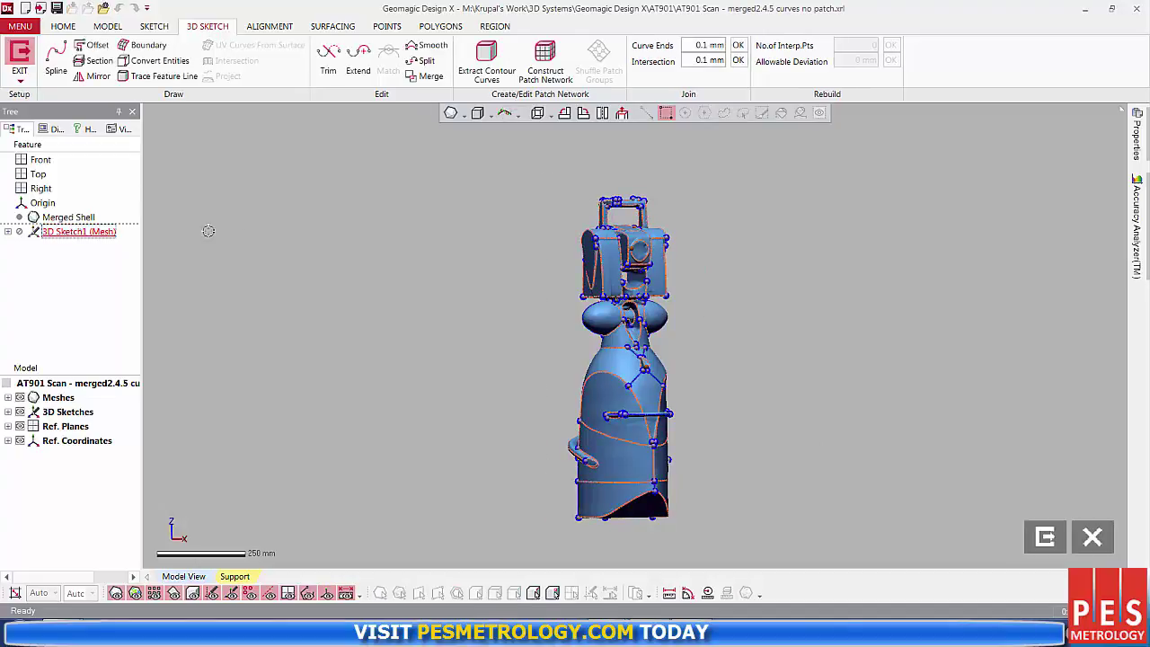
mouse_move(543, 61)
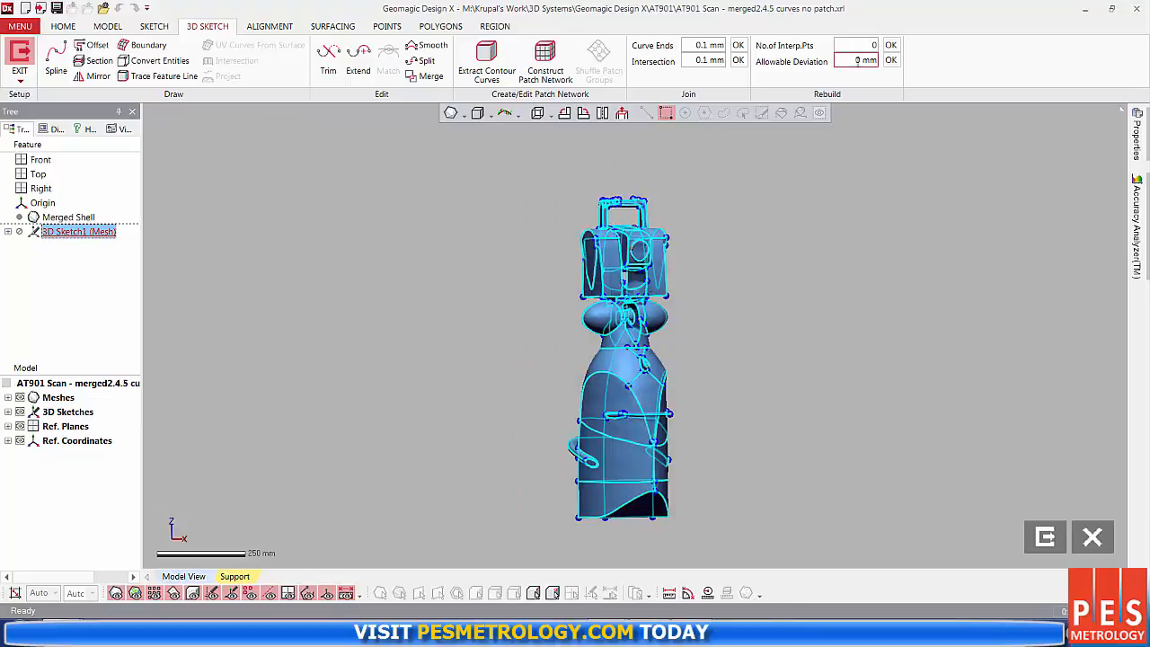
Rebuild all 3D sketch curves with 20 interpolation points
text(20)
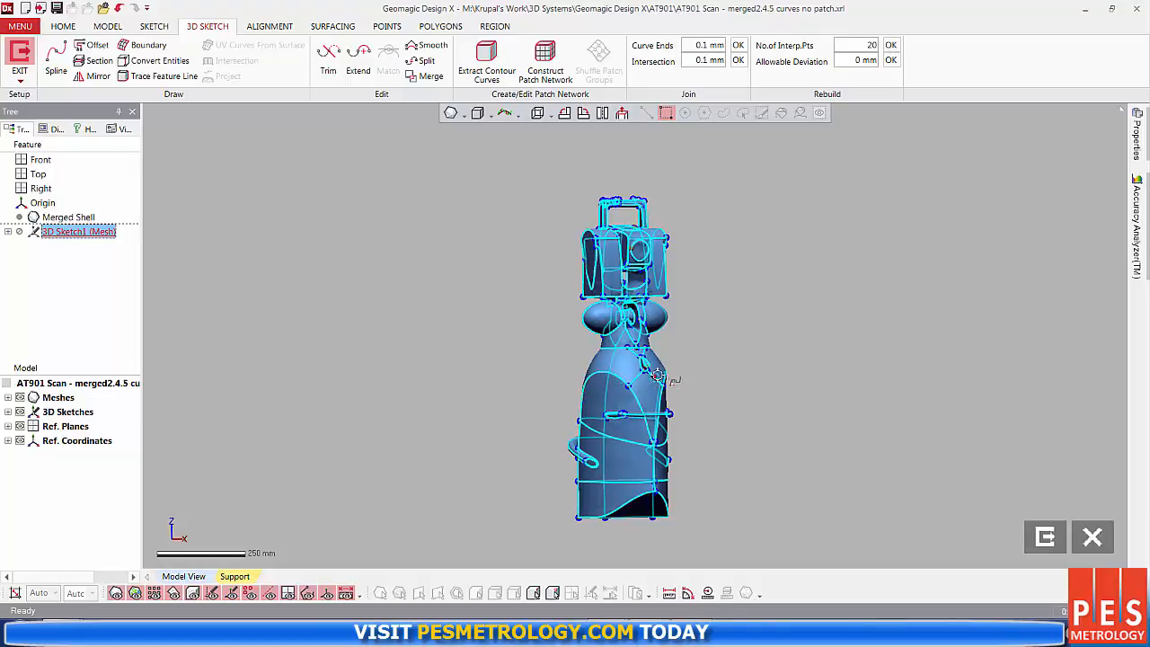
click(544, 61)
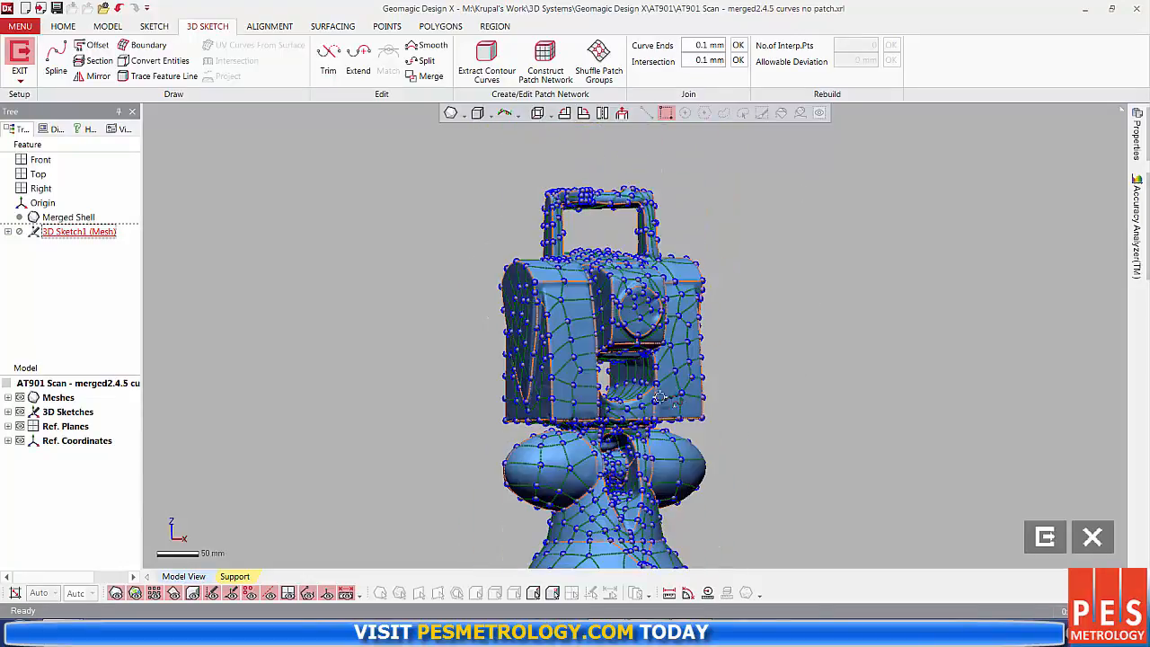
Smooth the curve network using All Range with the Curves sub option
scroll(down, 3)
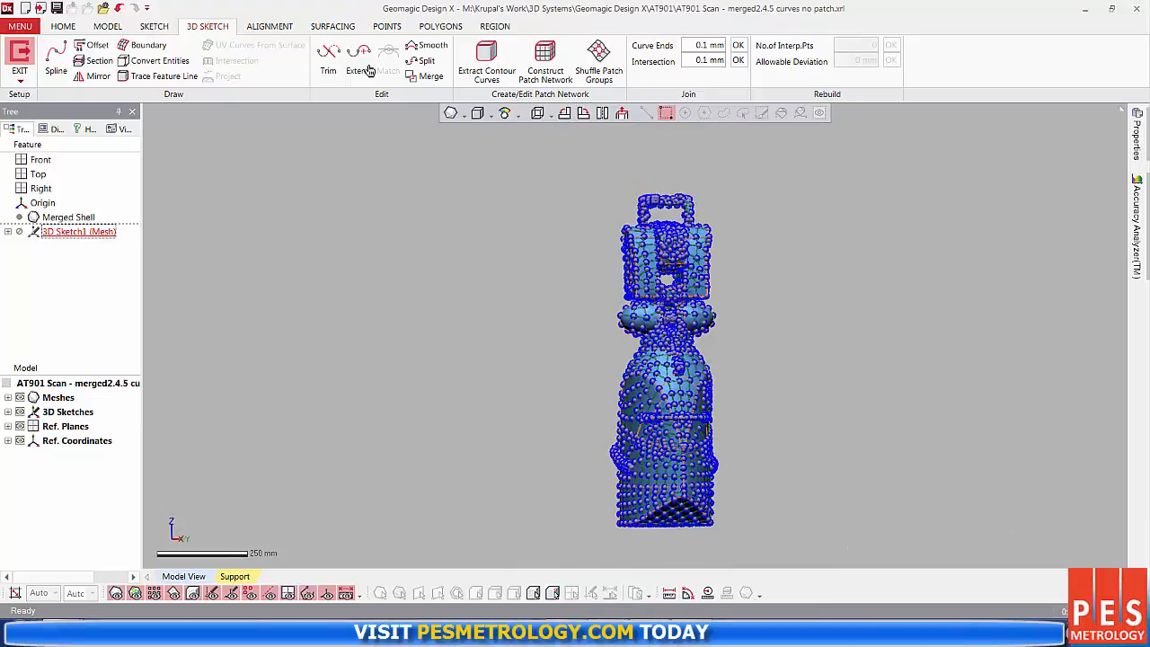
click(112, 27)
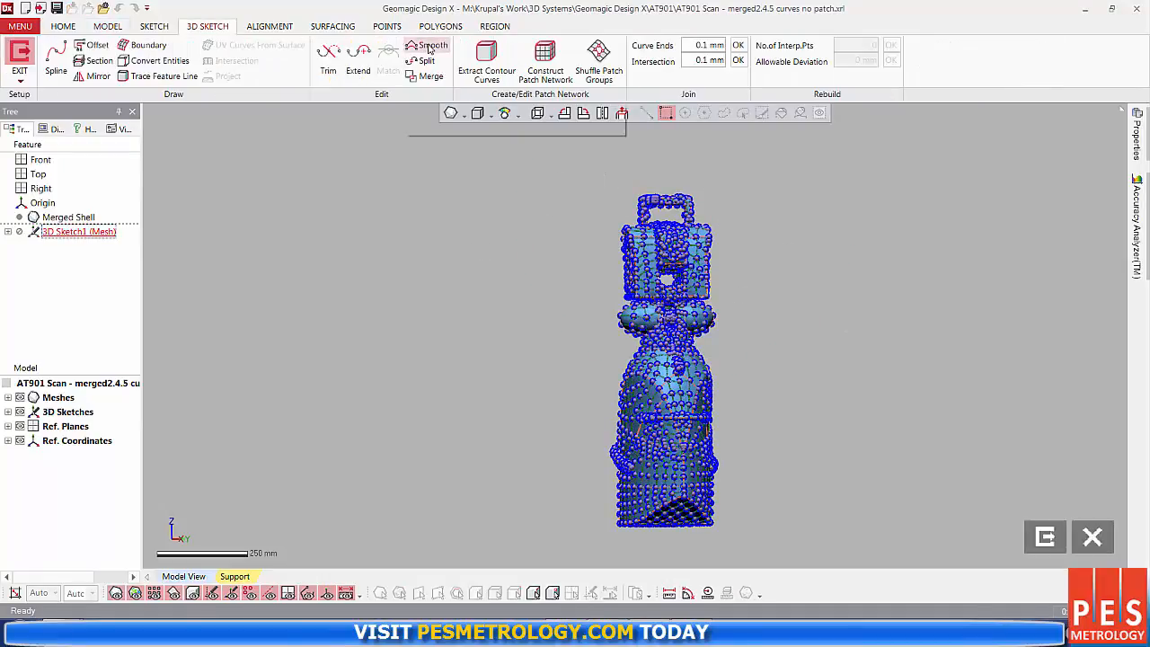
click(427, 45)
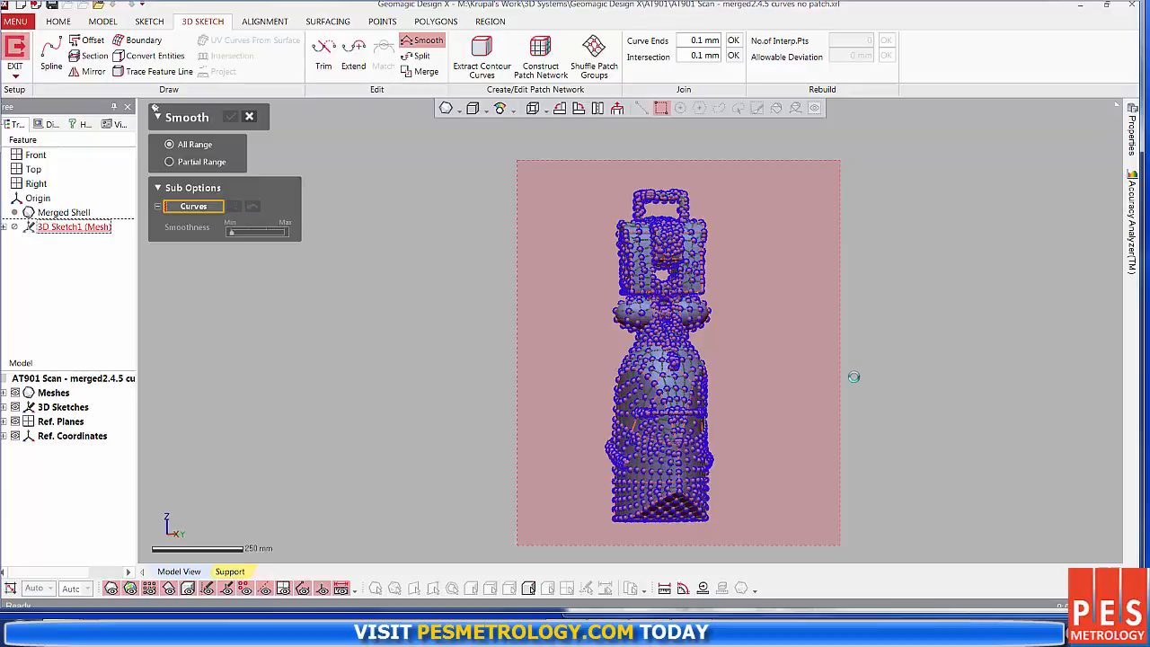
mouse_move(851, 378)
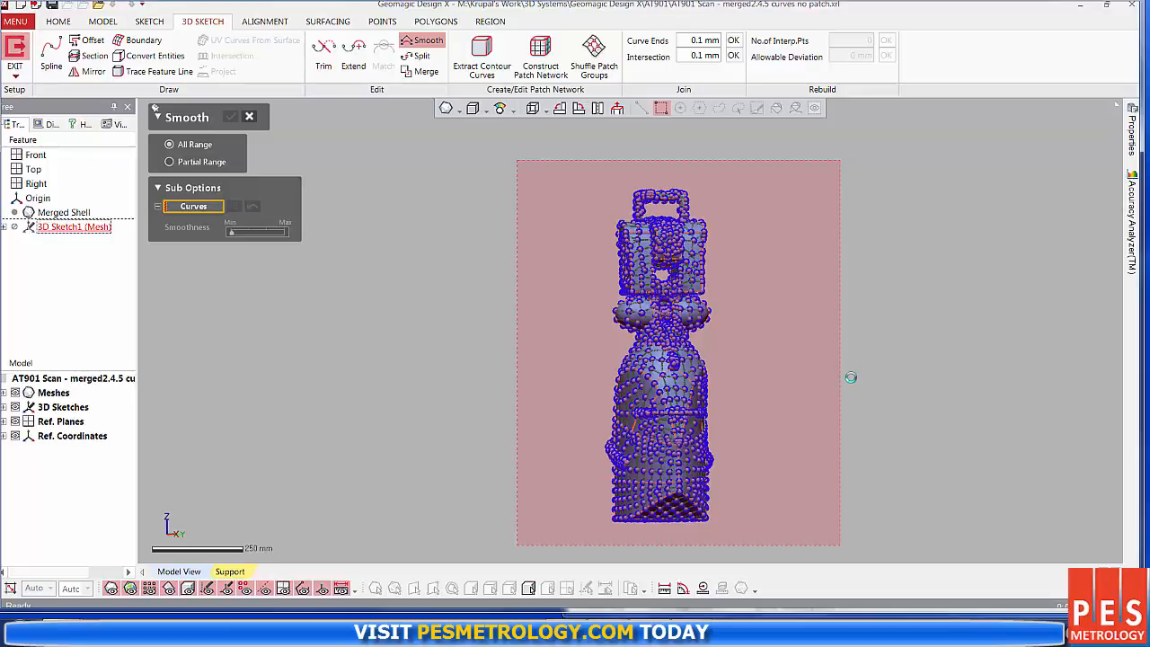
click(106, 22)
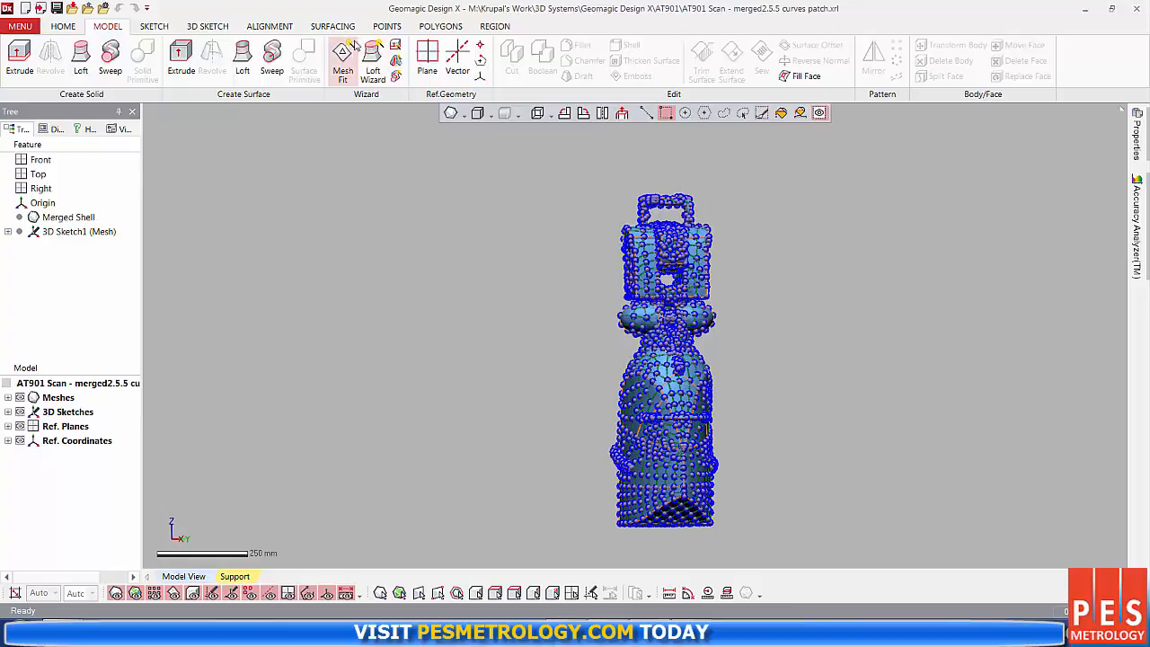
Fit Adaptive surface patches over the curve network, keeping the default tolerances
click(378, 63)
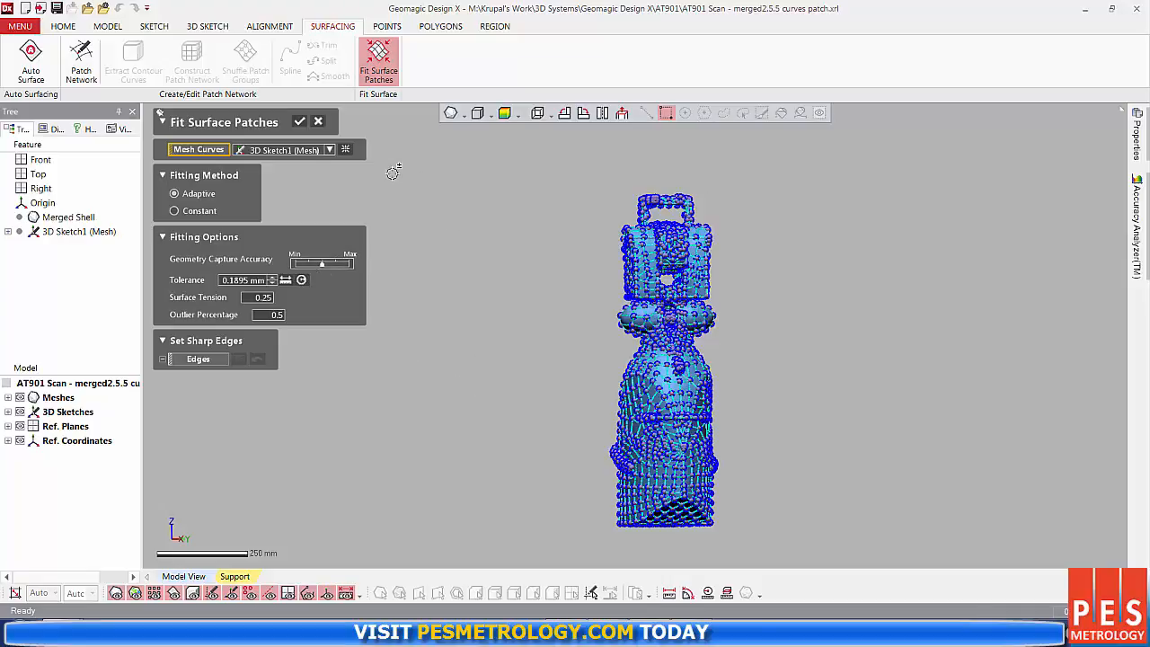
click(299, 122)
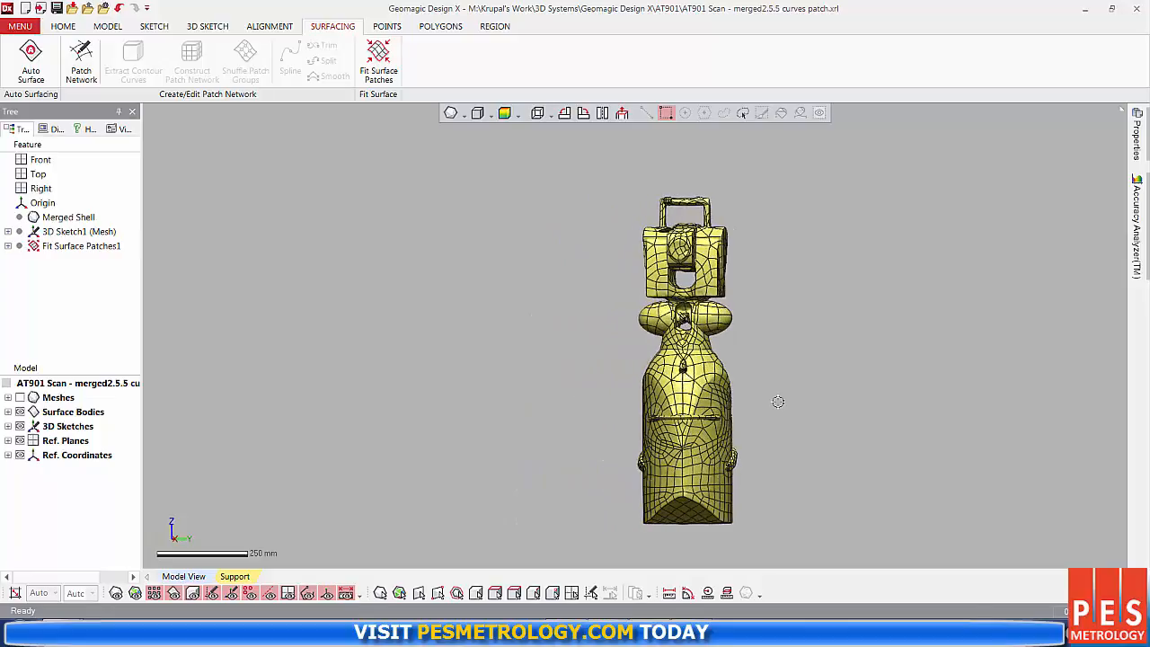
click(108, 27)
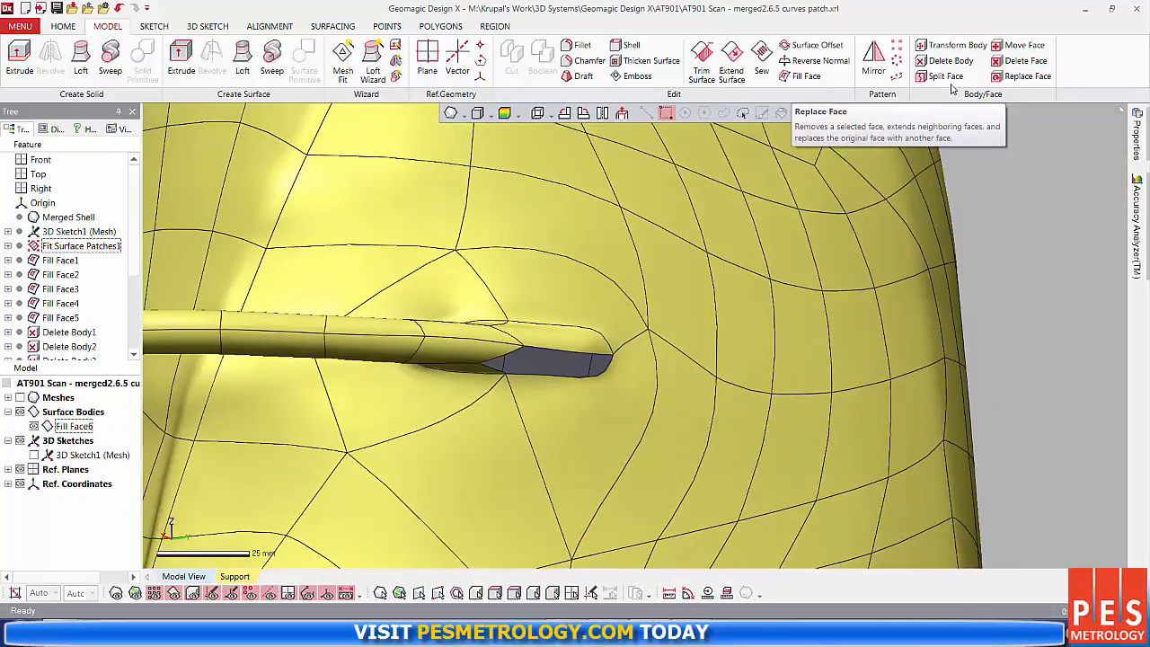
Close the hole at the rod-like protrusion's tip with a Fill Face built from its boundary edges
click(805, 76)
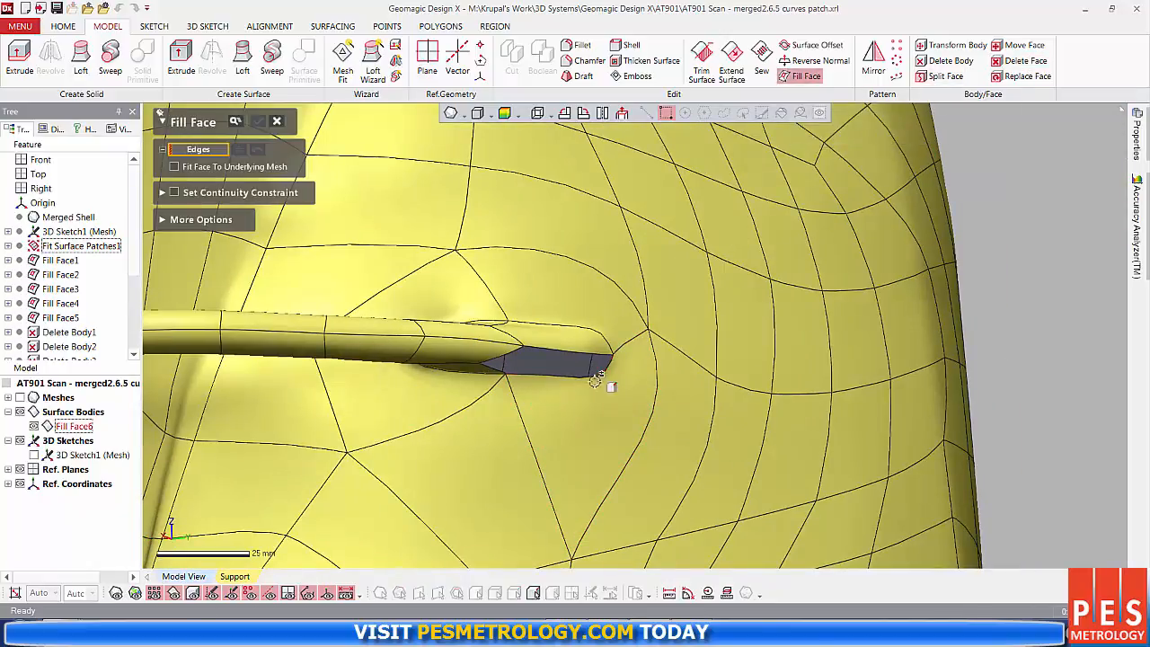
mouse_move(213, 153)
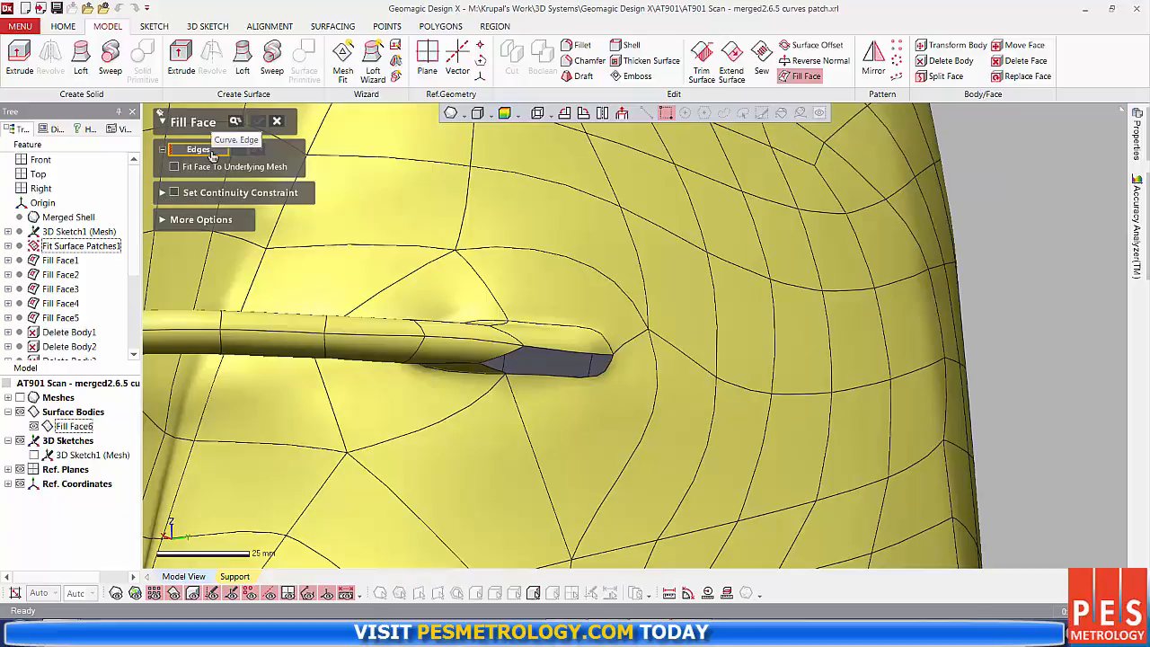
click(530, 352)
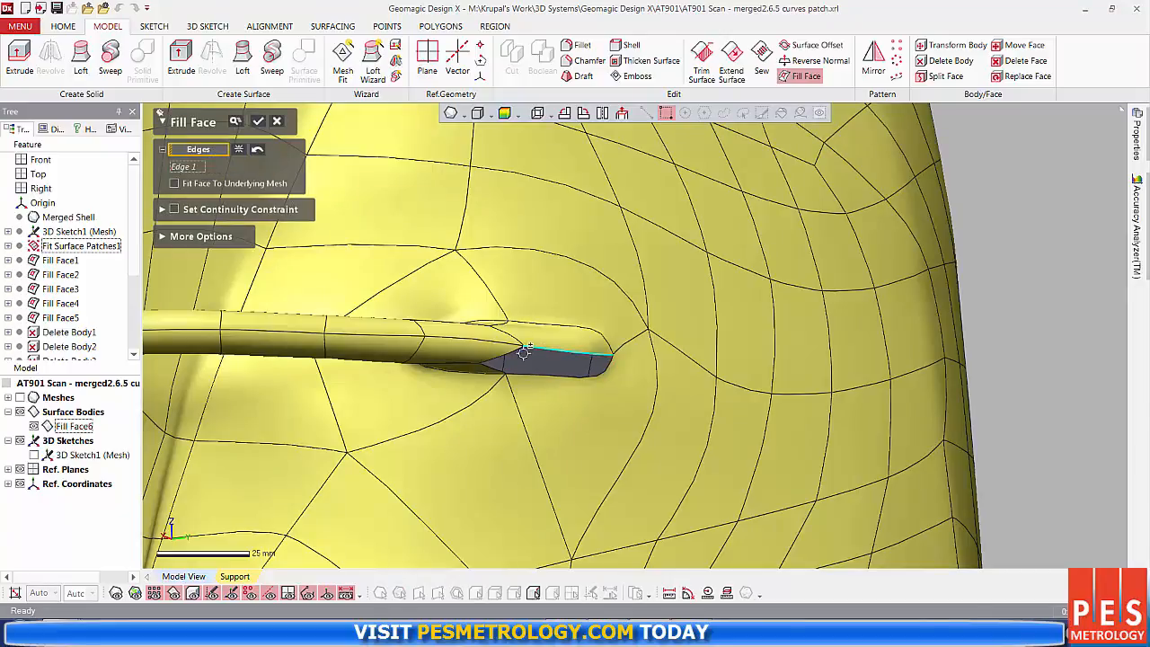
click(571, 385)
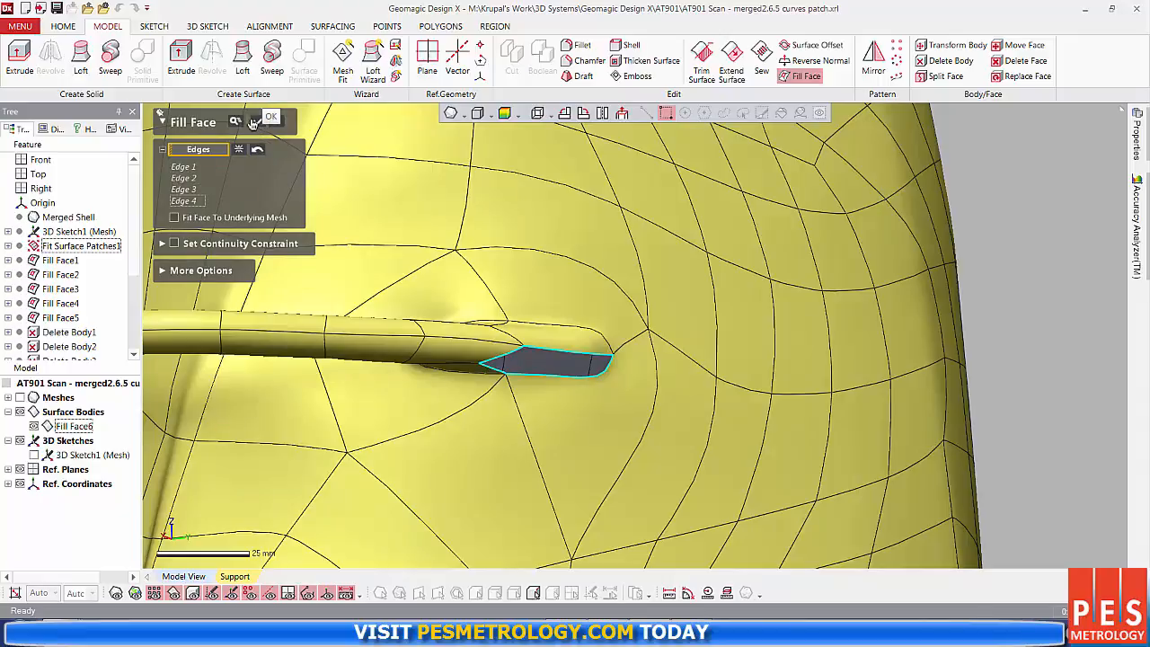
click(269, 117)
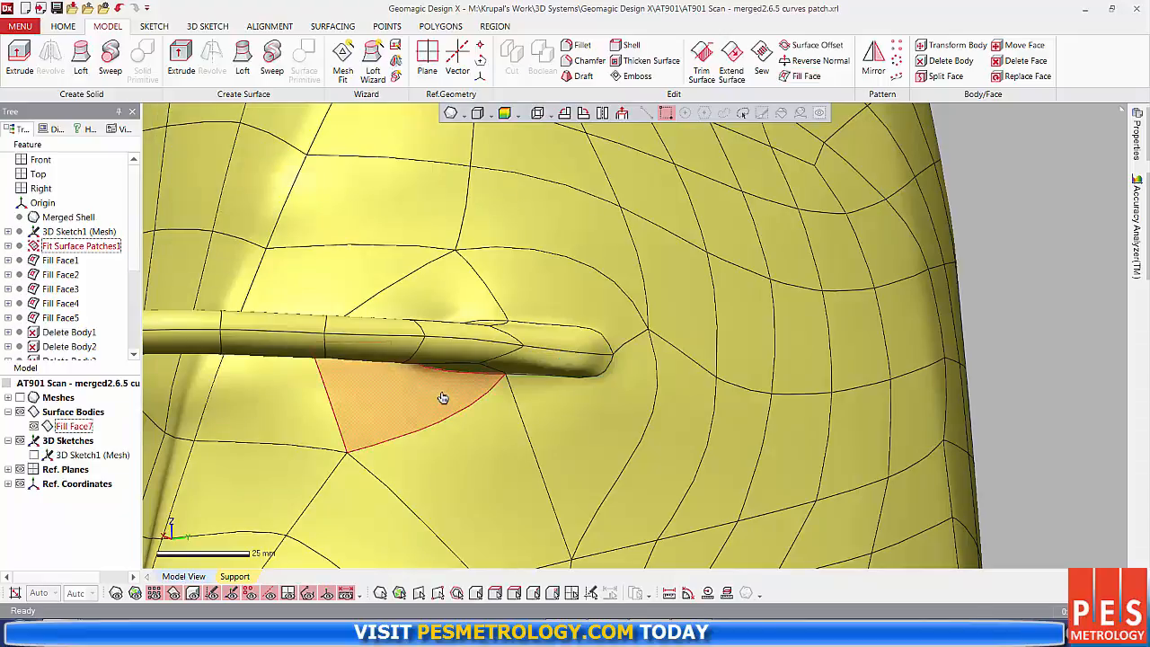